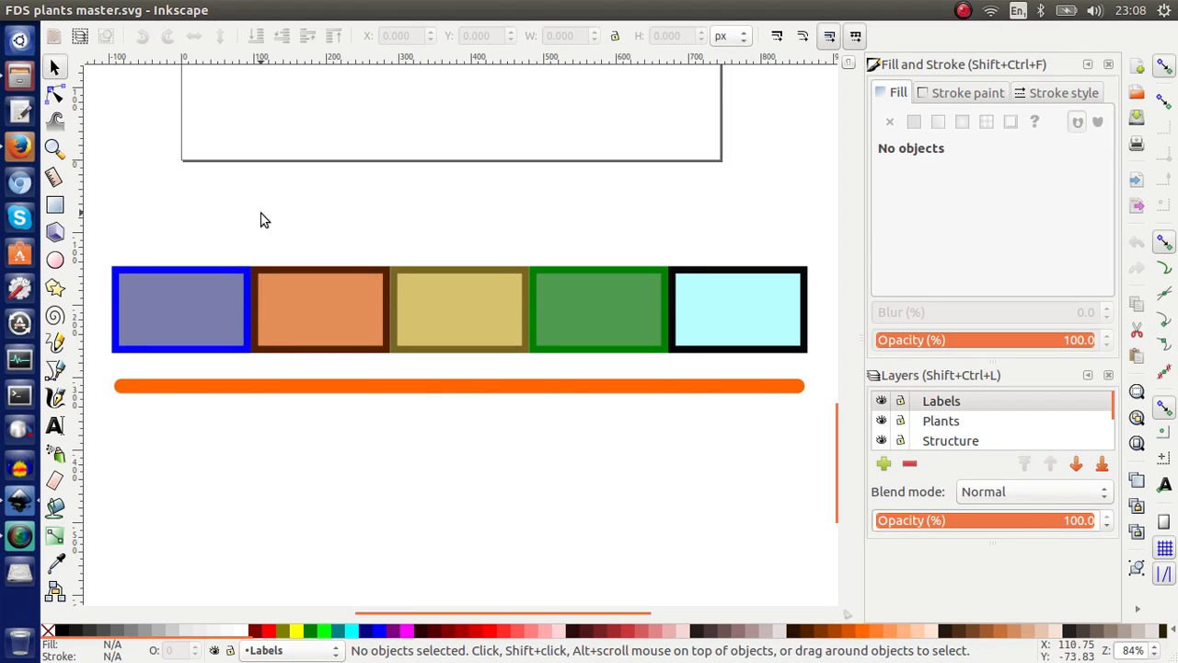
mouse_move(405, 241)
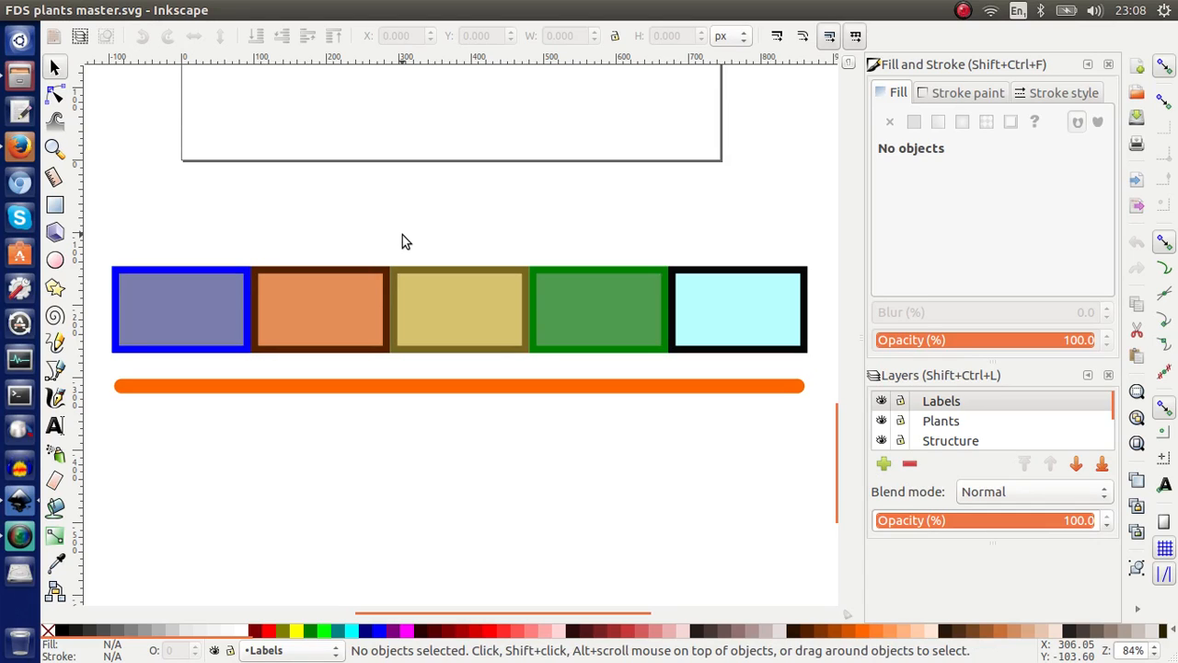
mouse_move(488, 216)
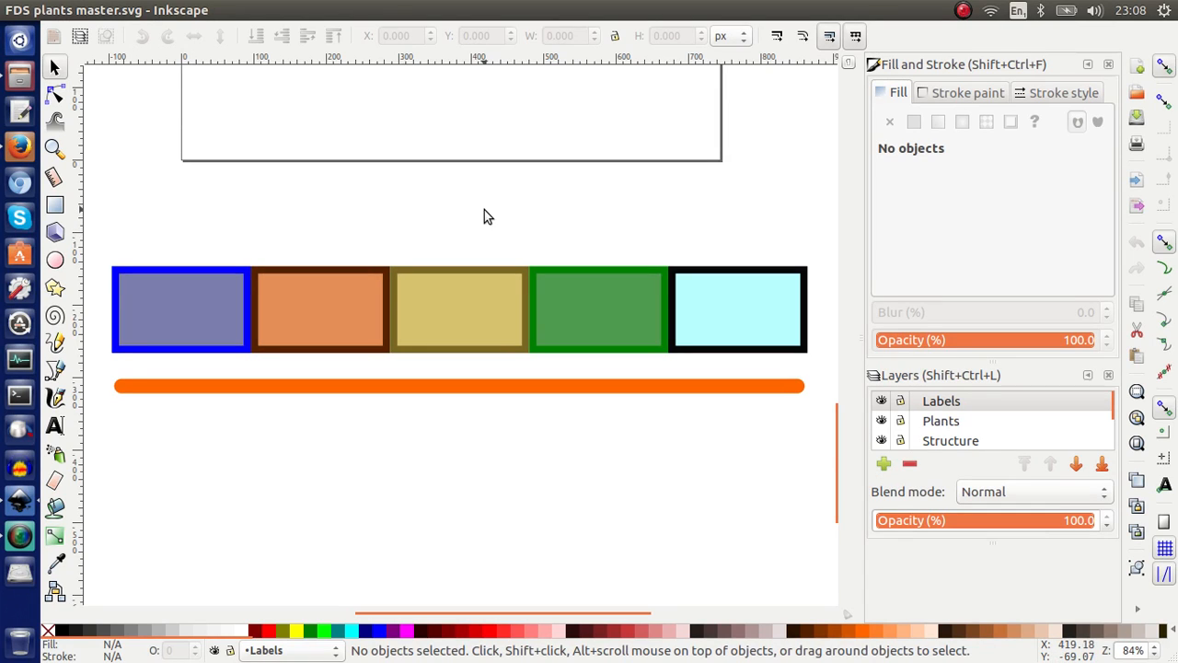
mouse_move(521, 522)
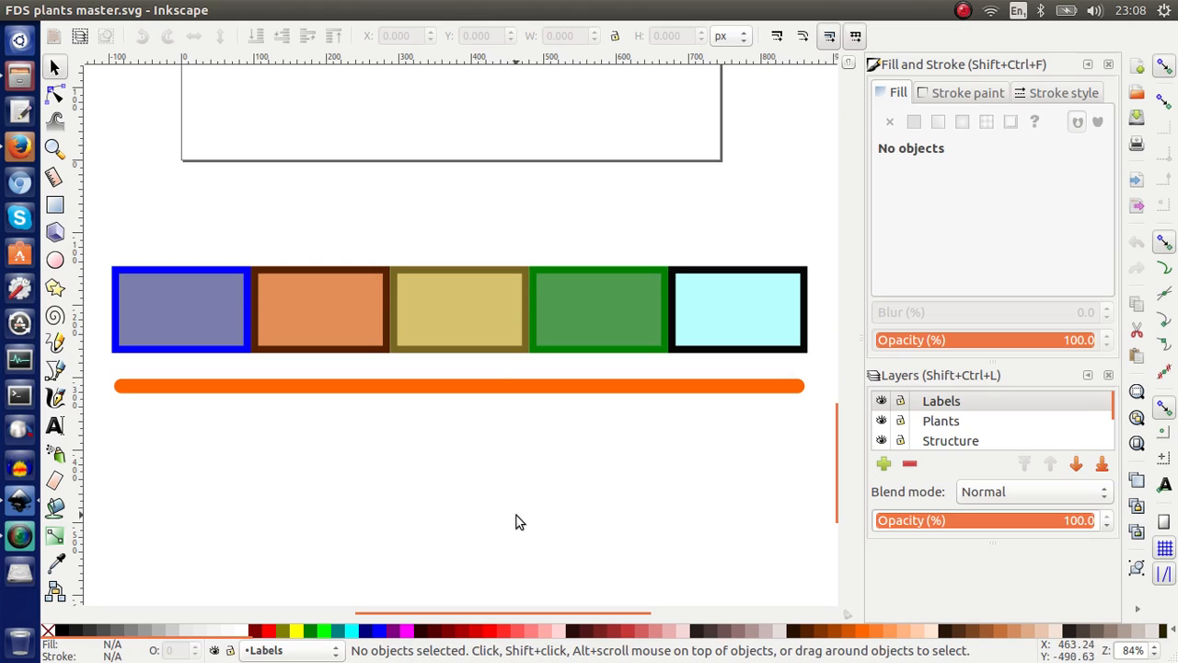
mouse_move(689, 486)
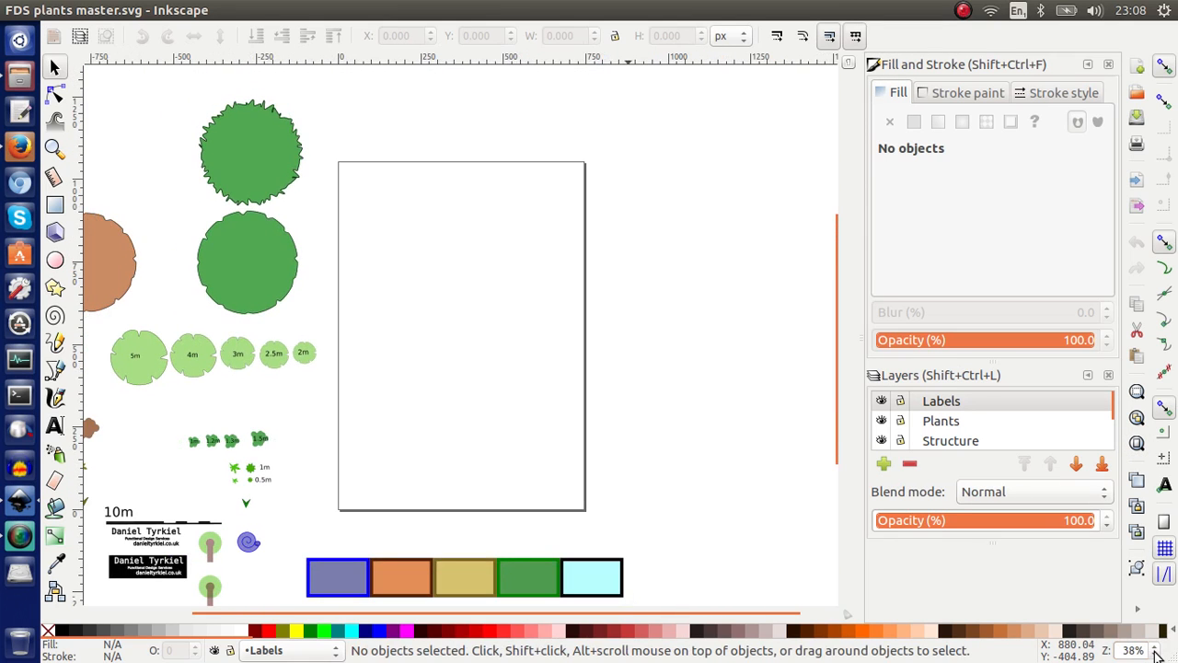
mouse_move(657, 458)
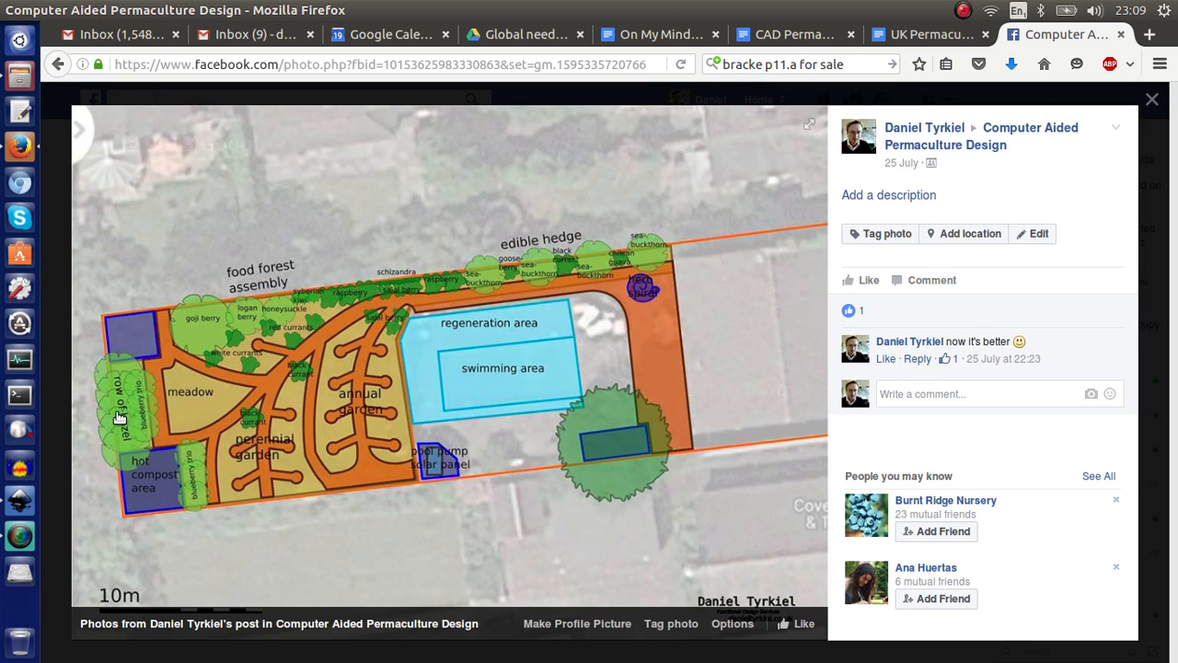
mouse_move(402, 283)
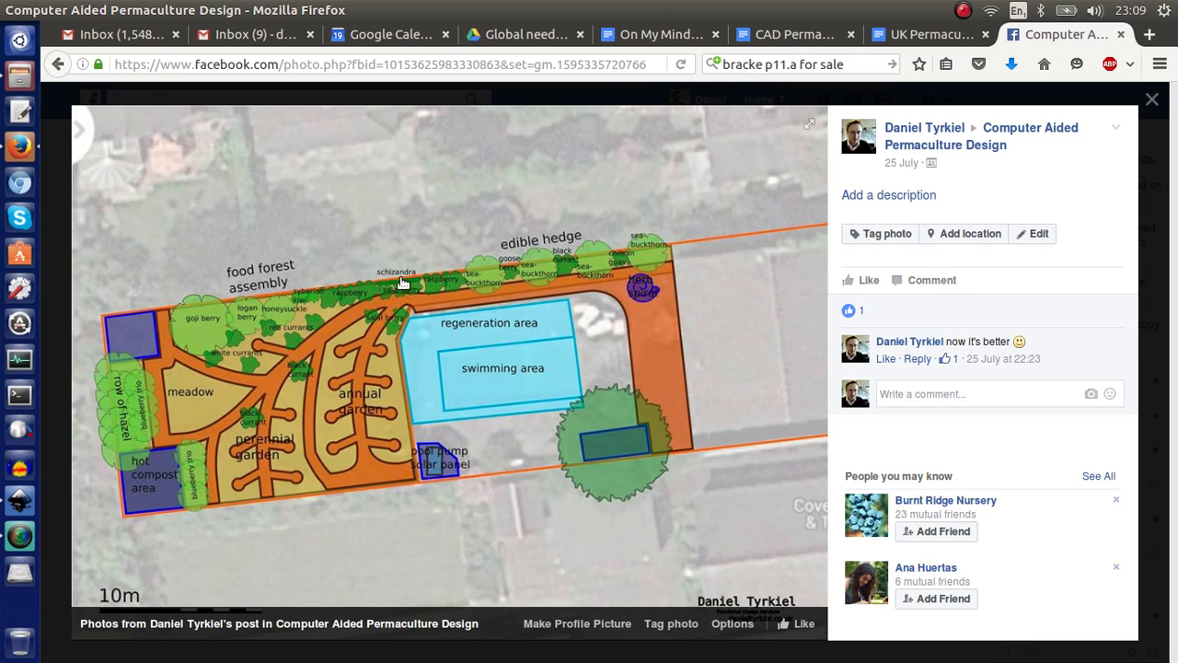
mouse_move(748, 179)
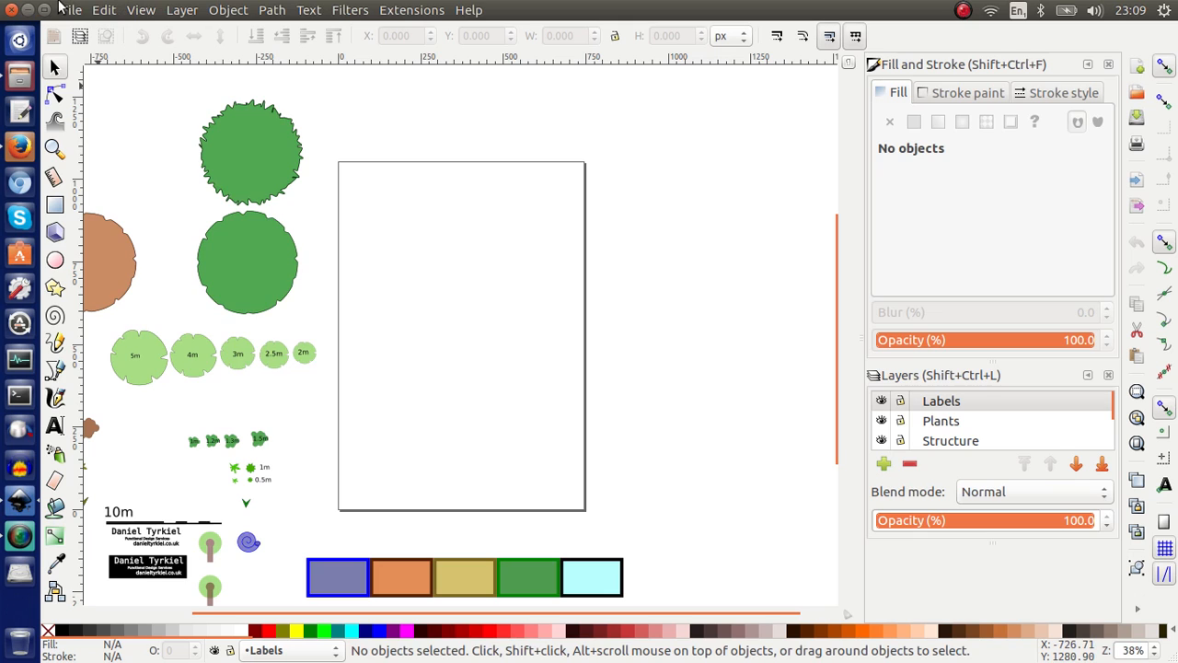
- After trying Open Recent, open 'FDS00004 back garden.svg' from Functional Design Services > FDS00004
click(70, 11)
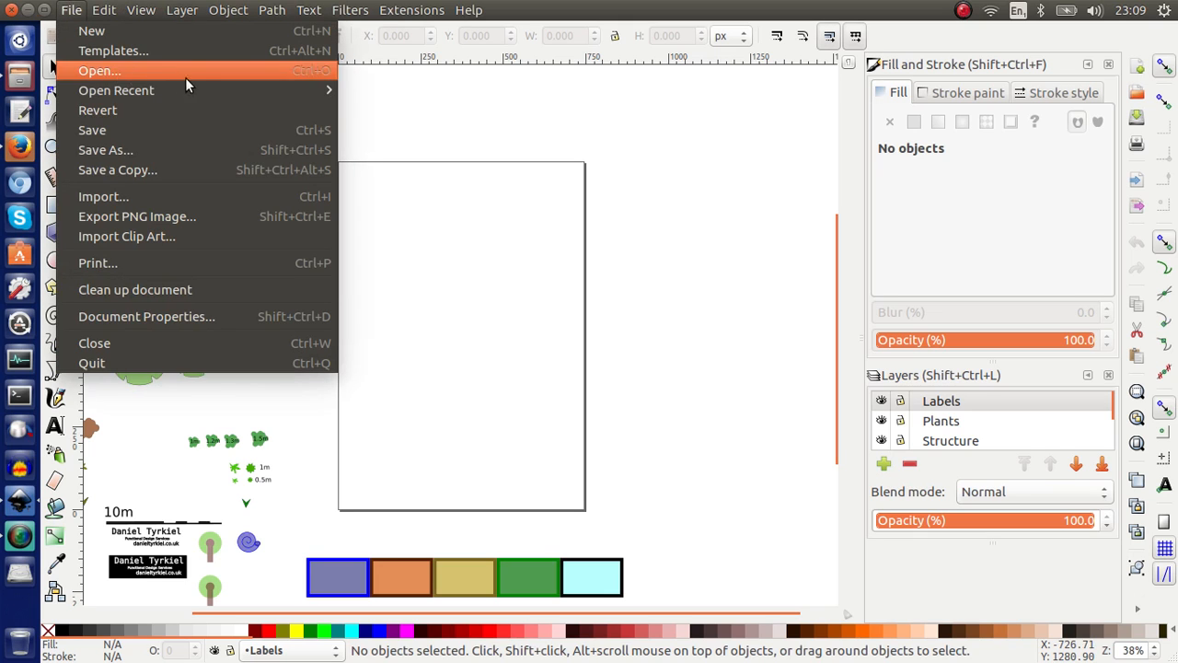
mouse_move(116, 90)
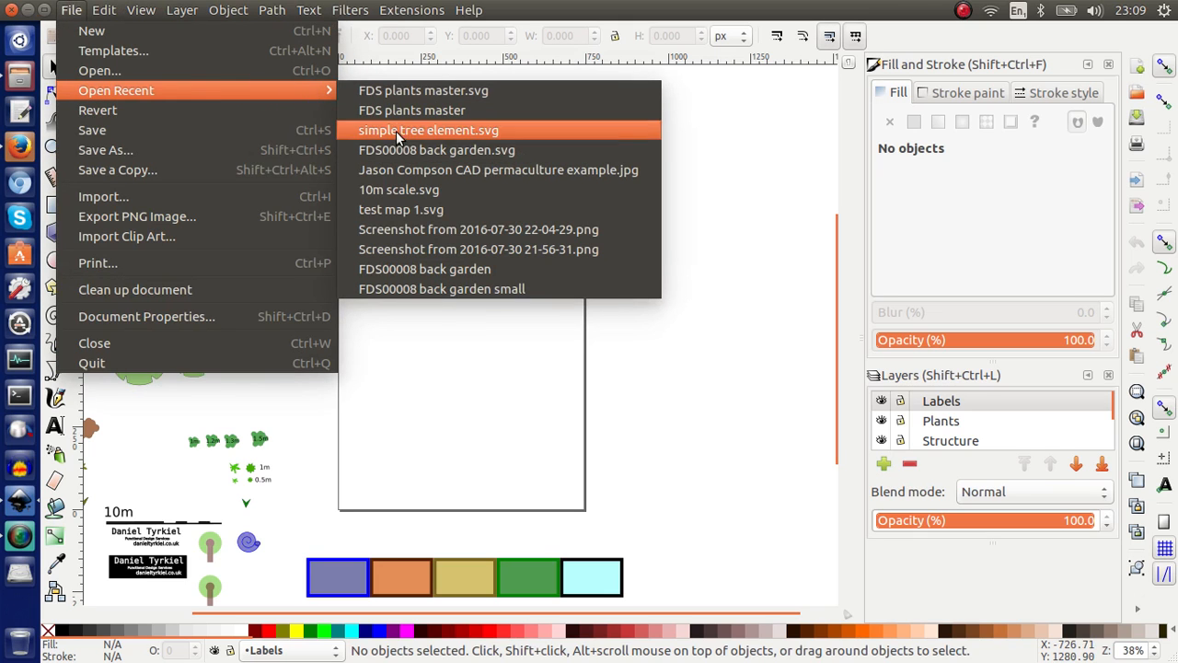
click(438, 149)
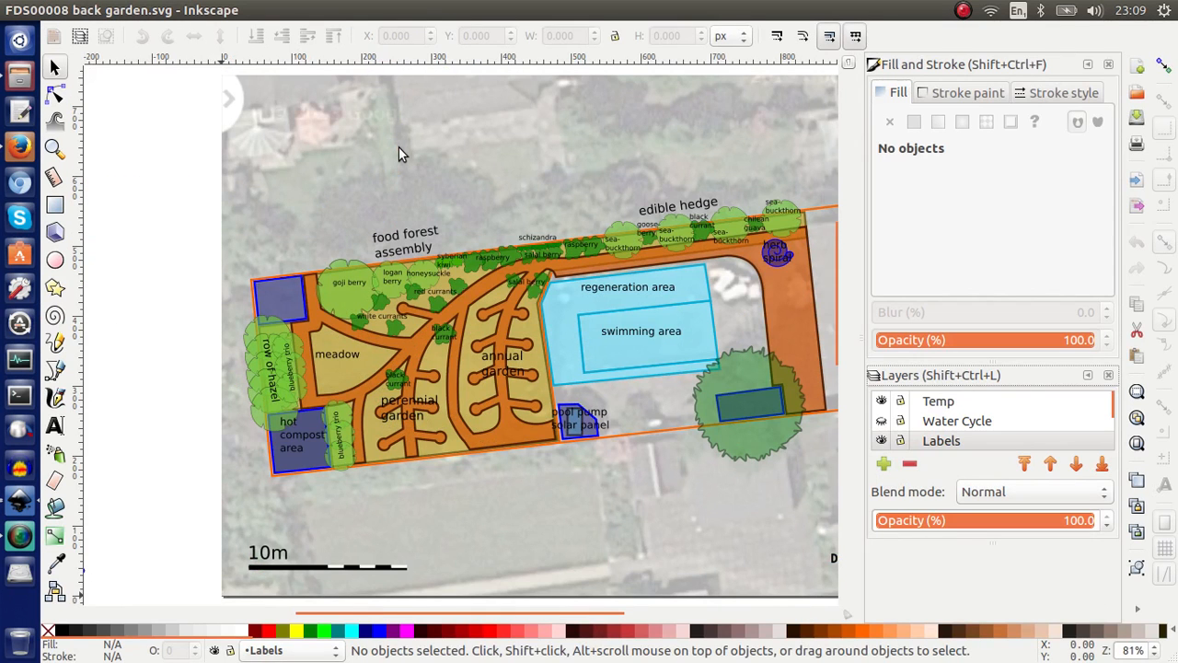
click(71, 10)
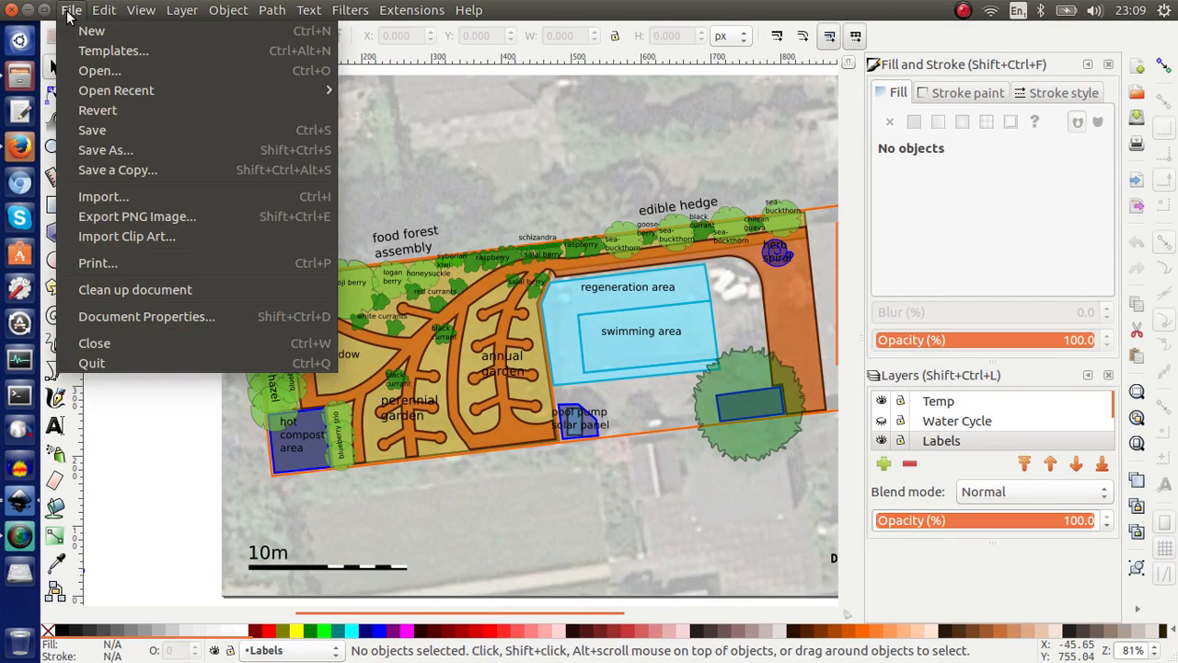
mouse_move(116, 90)
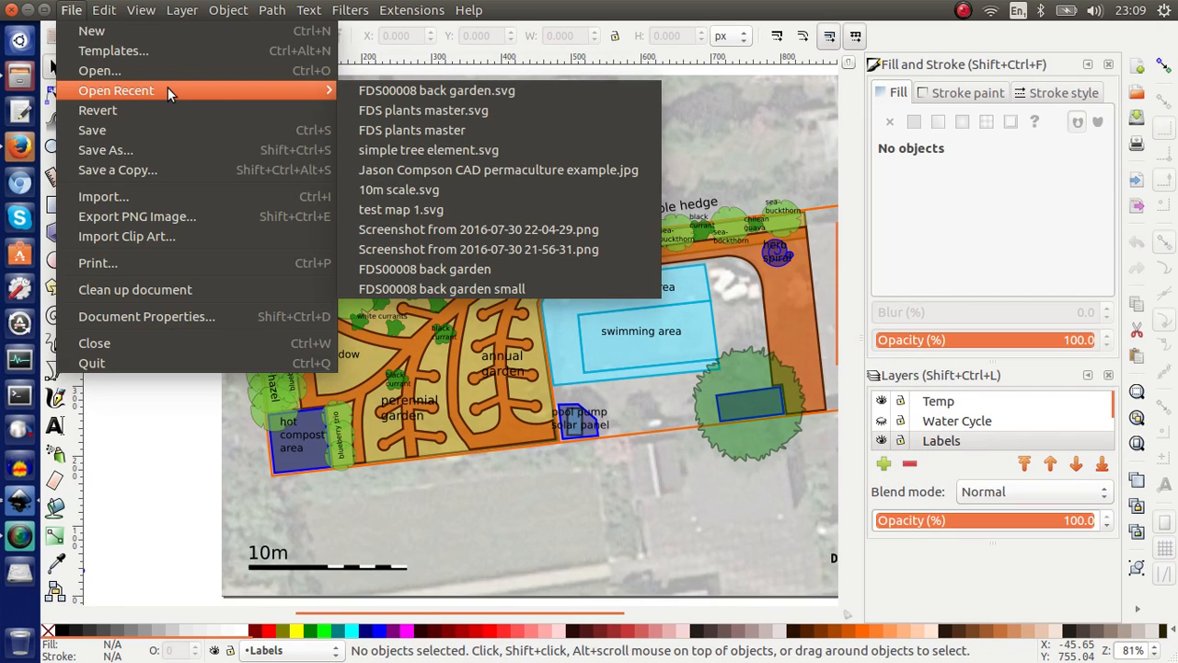
click(99, 70)
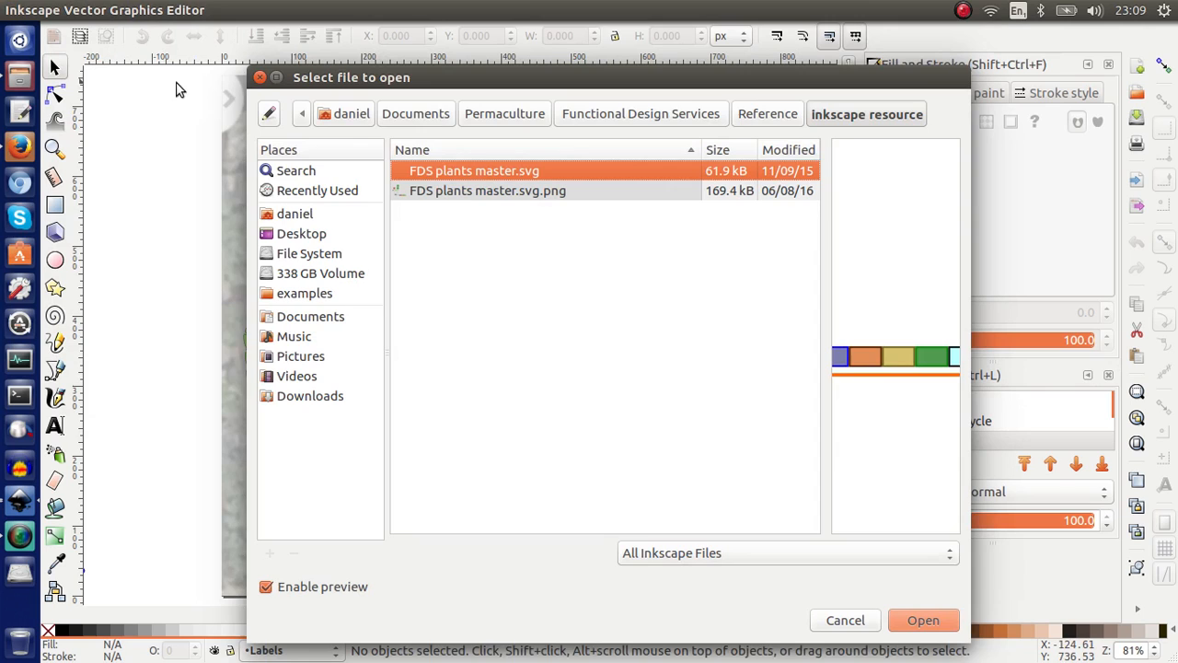
click(642, 113)
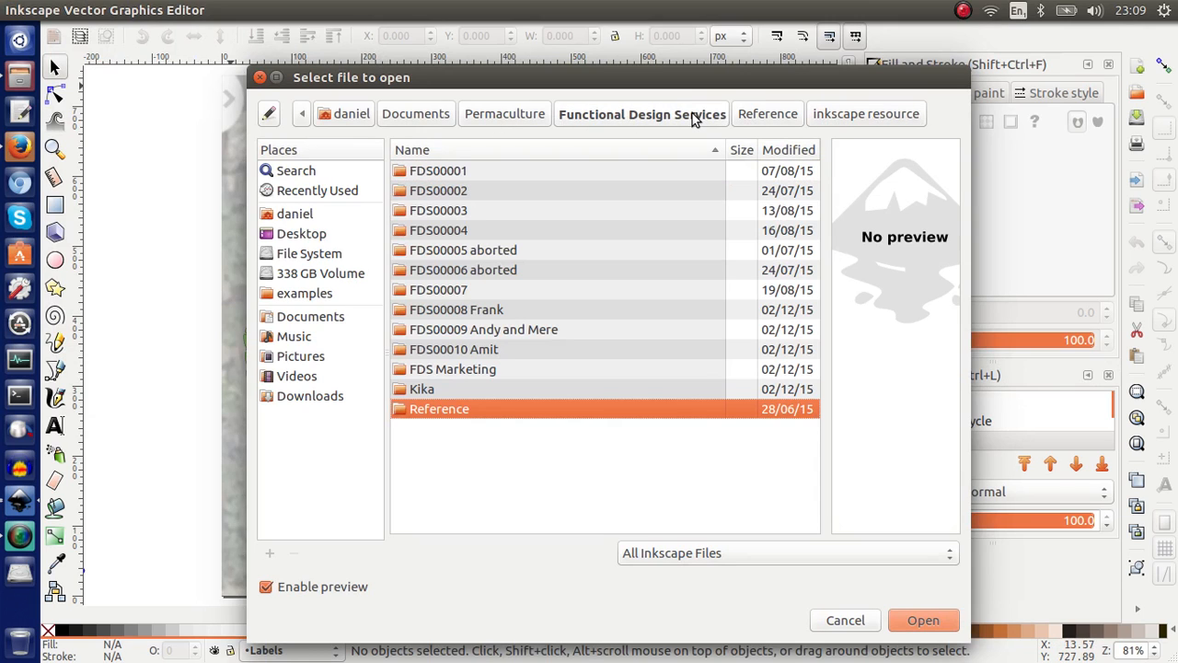
double_click(439, 231)
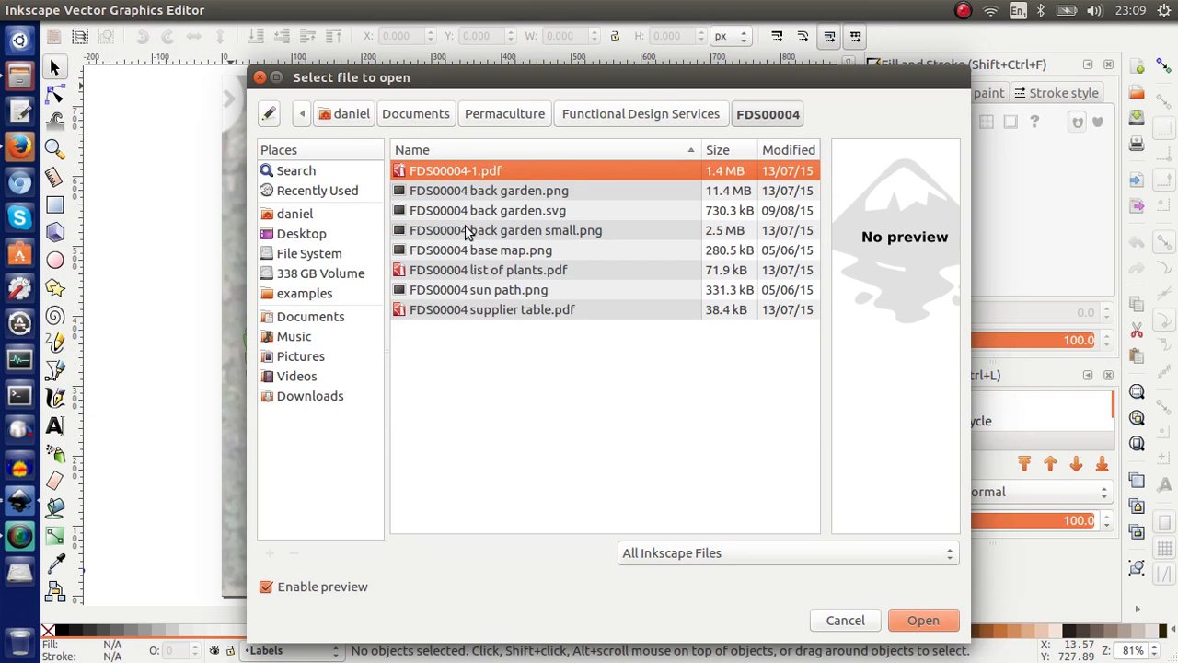
mouse_move(522, 215)
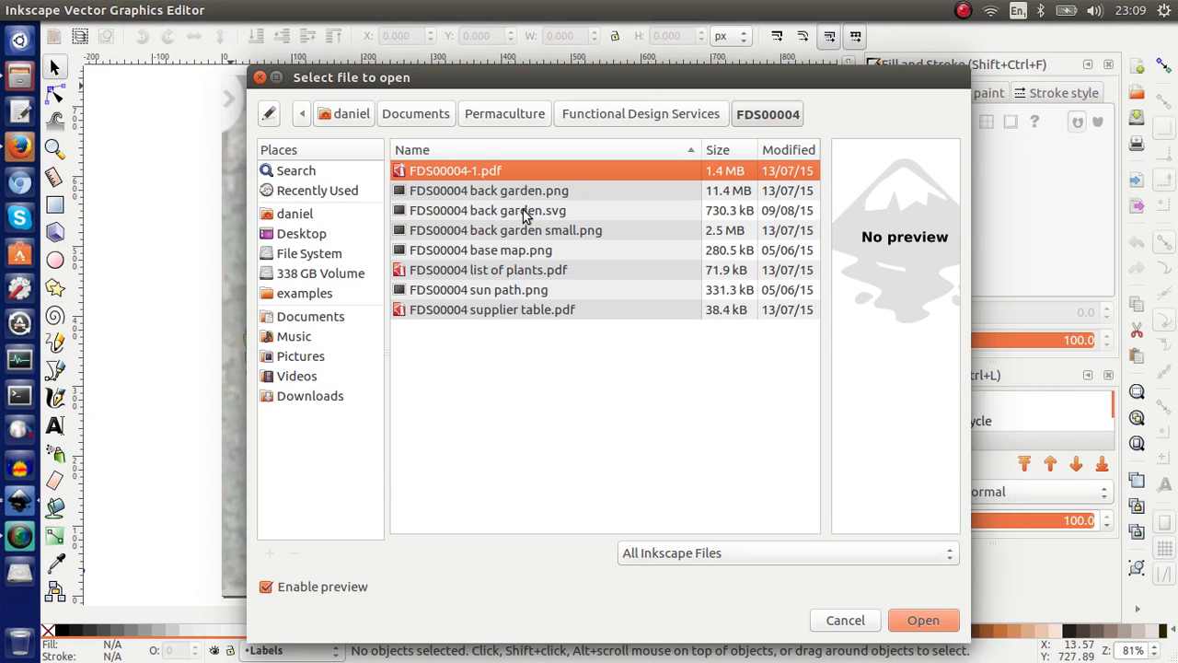
double_click(487, 210)
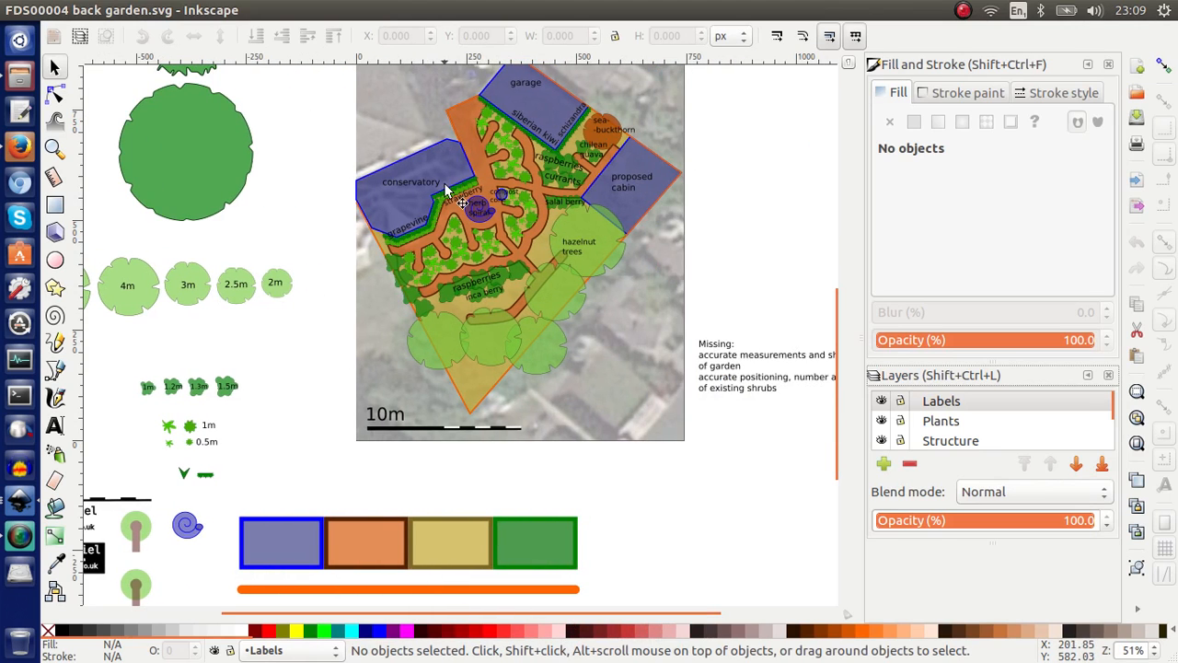
mouse_move(525, 205)
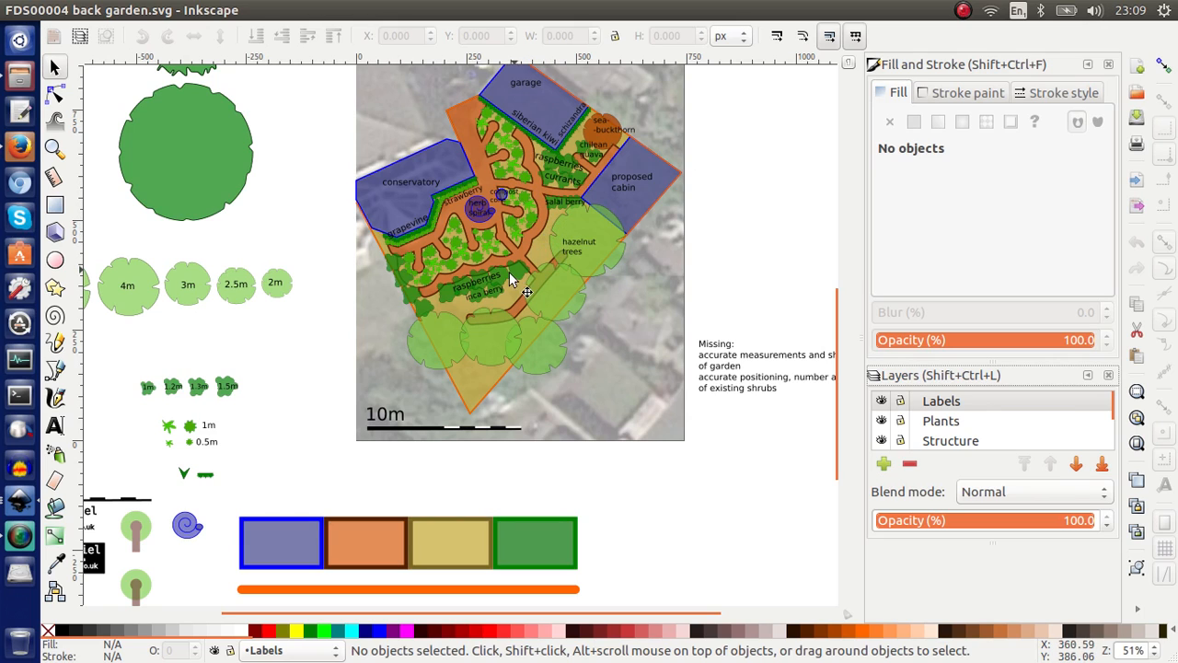
mouse_move(460, 88)
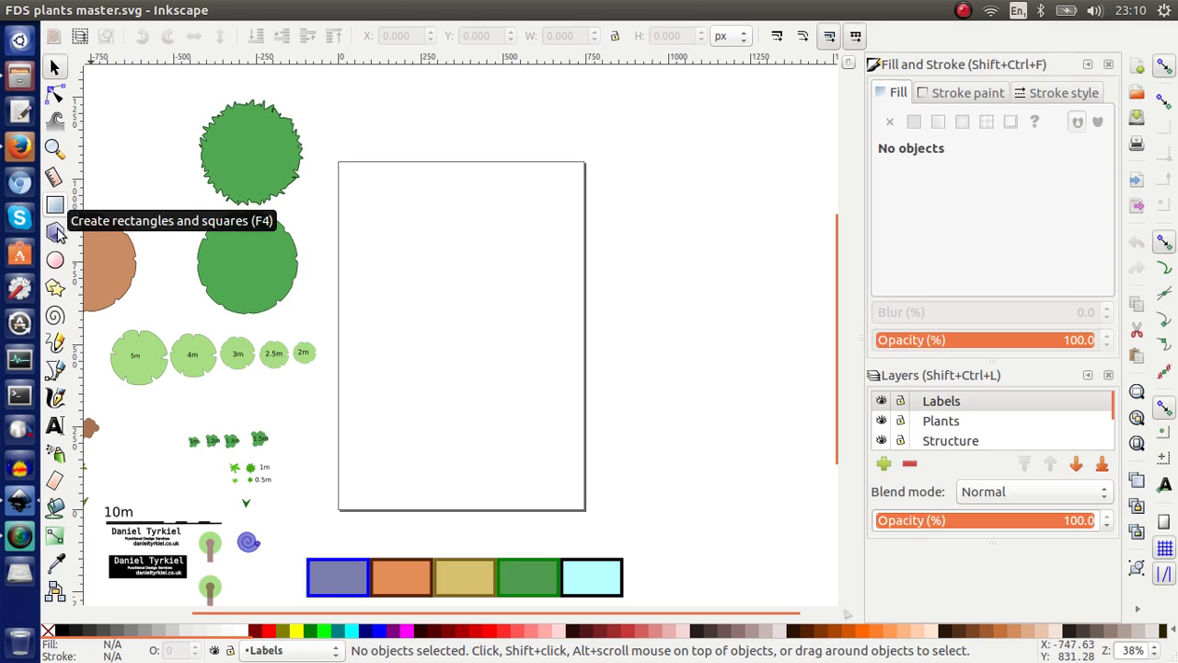
mouse_move(56, 371)
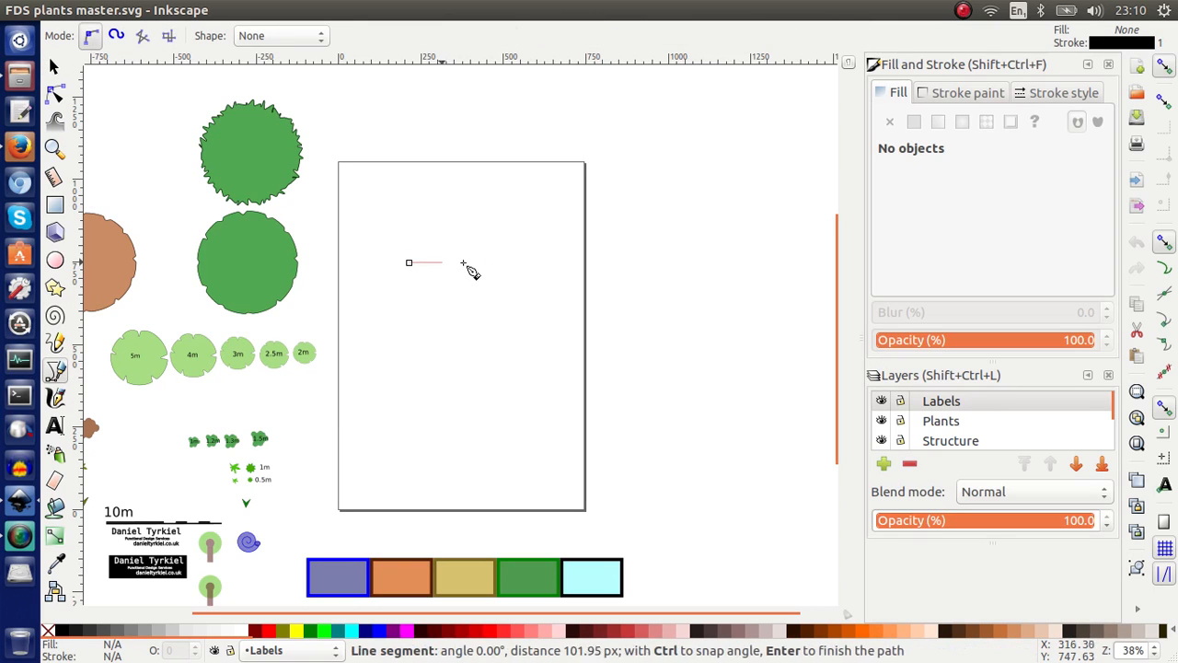
- Draw a closed four-sided shape with the Bezier tool and give it a flat black fill
click(541, 364)
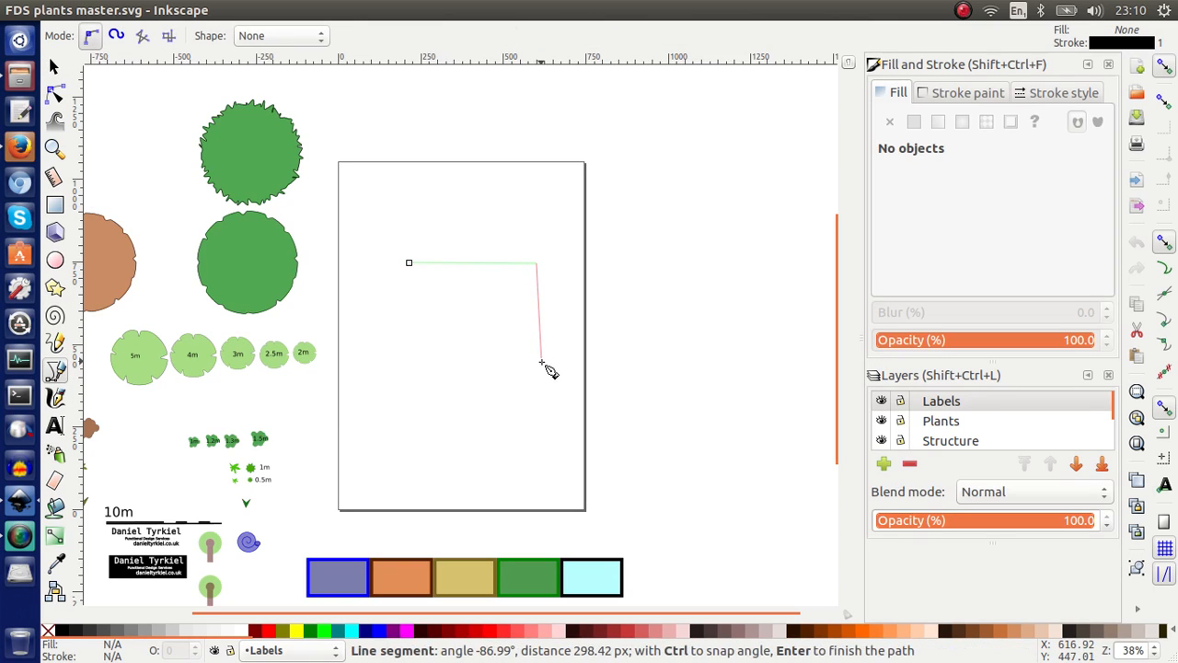
click(364, 387)
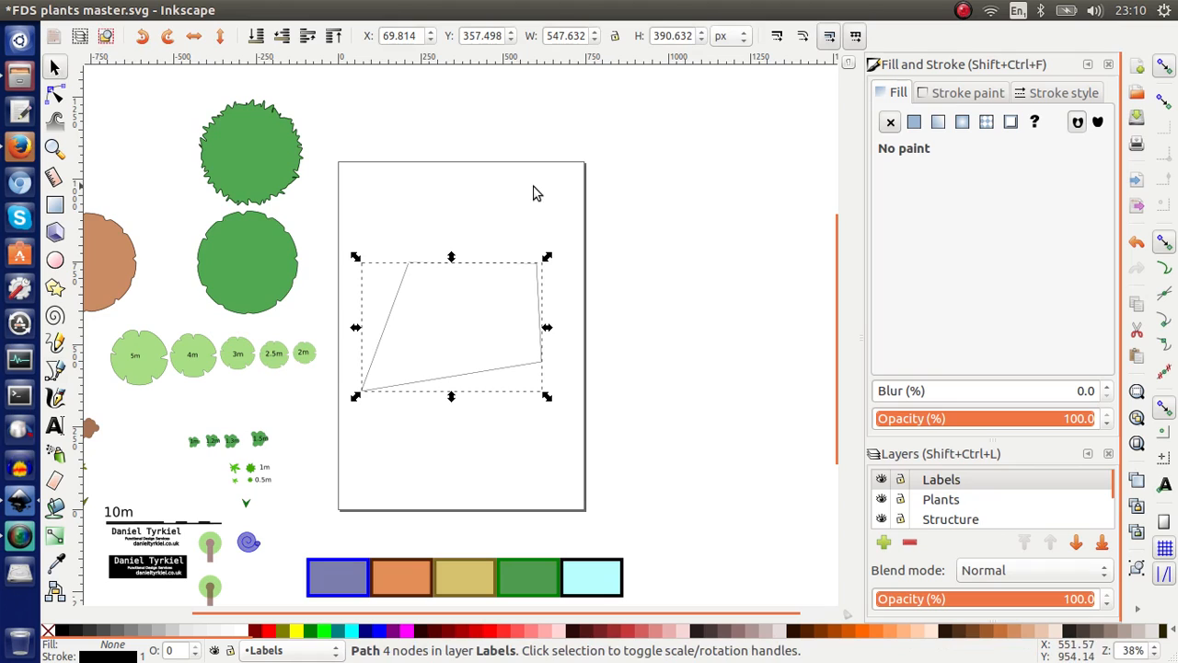
click(914, 122)
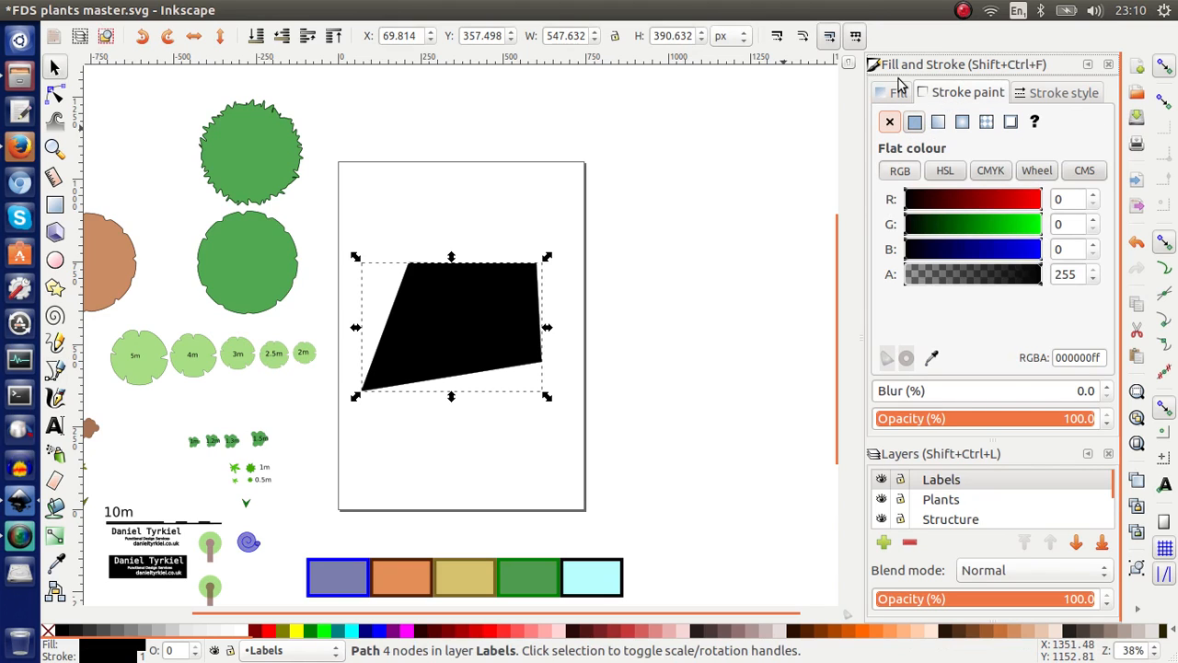
mouse_move(765, 272)
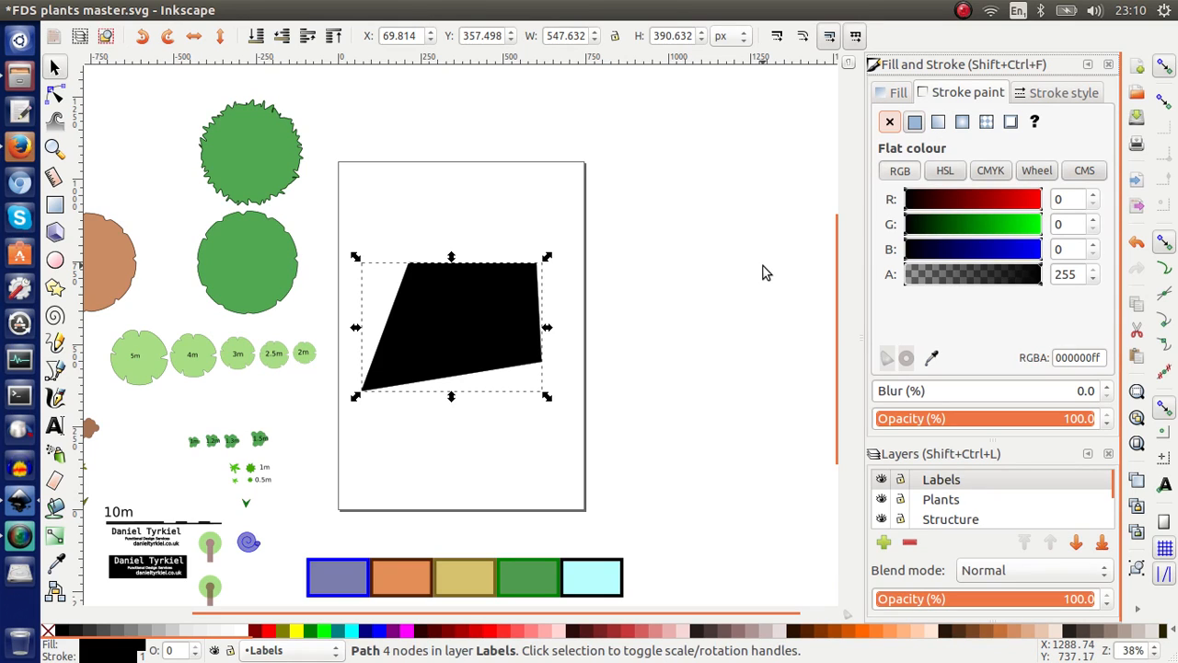
mouse_move(781, 255)
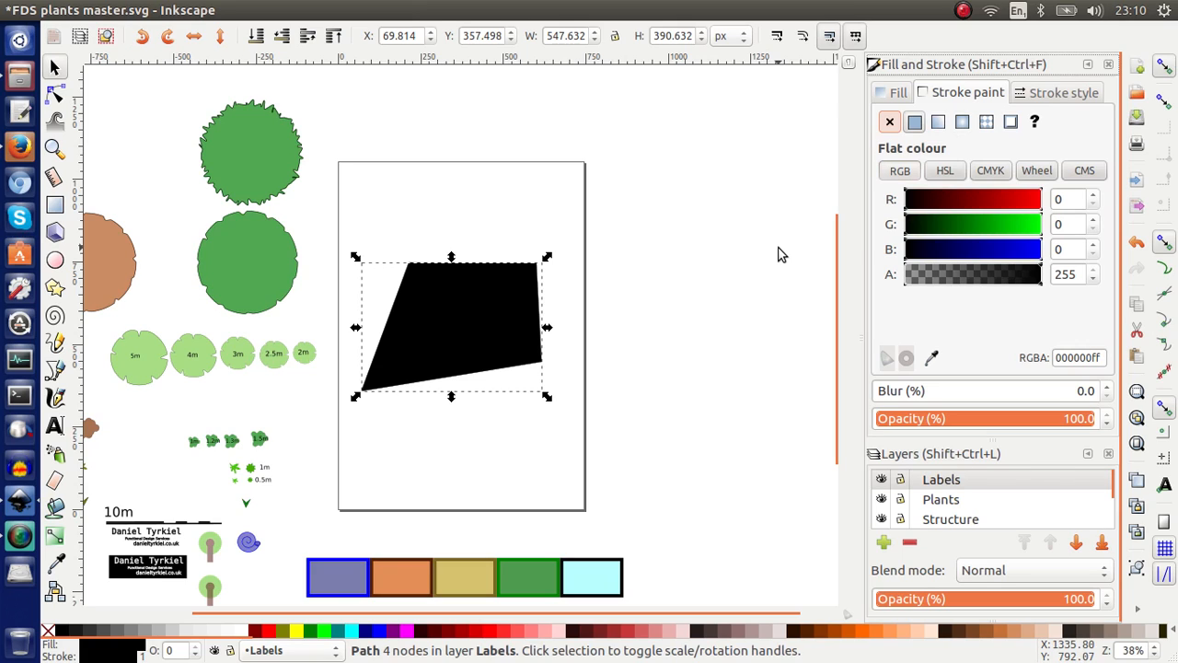
mouse_move(538, 575)
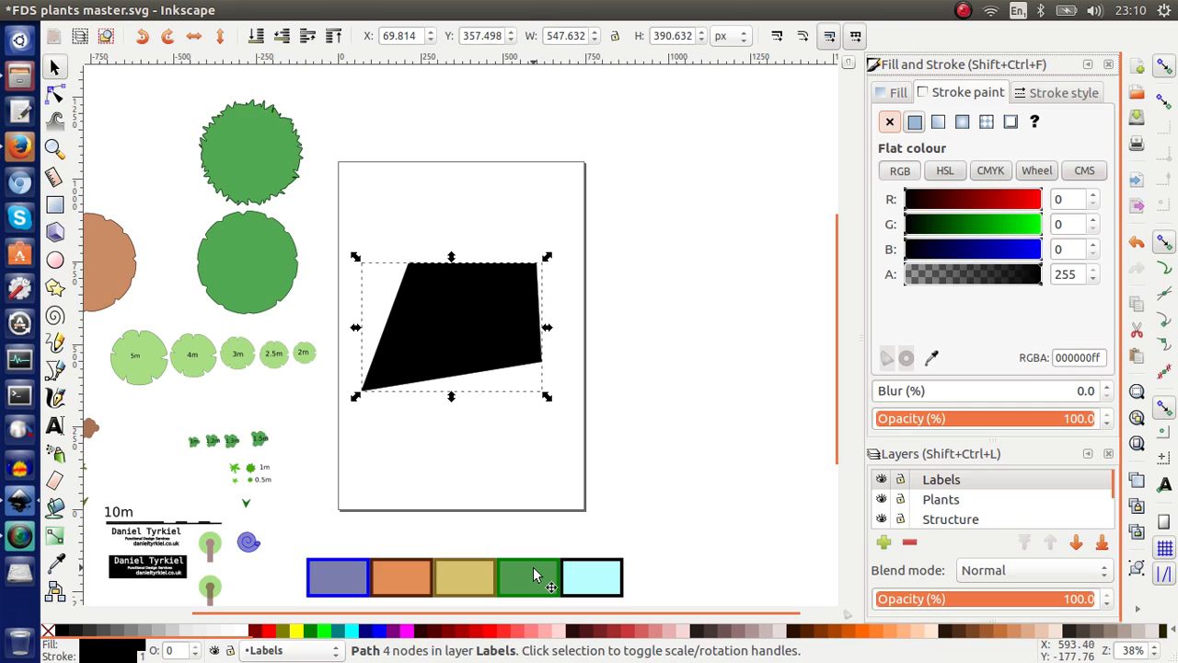
mouse_move(537, 589)
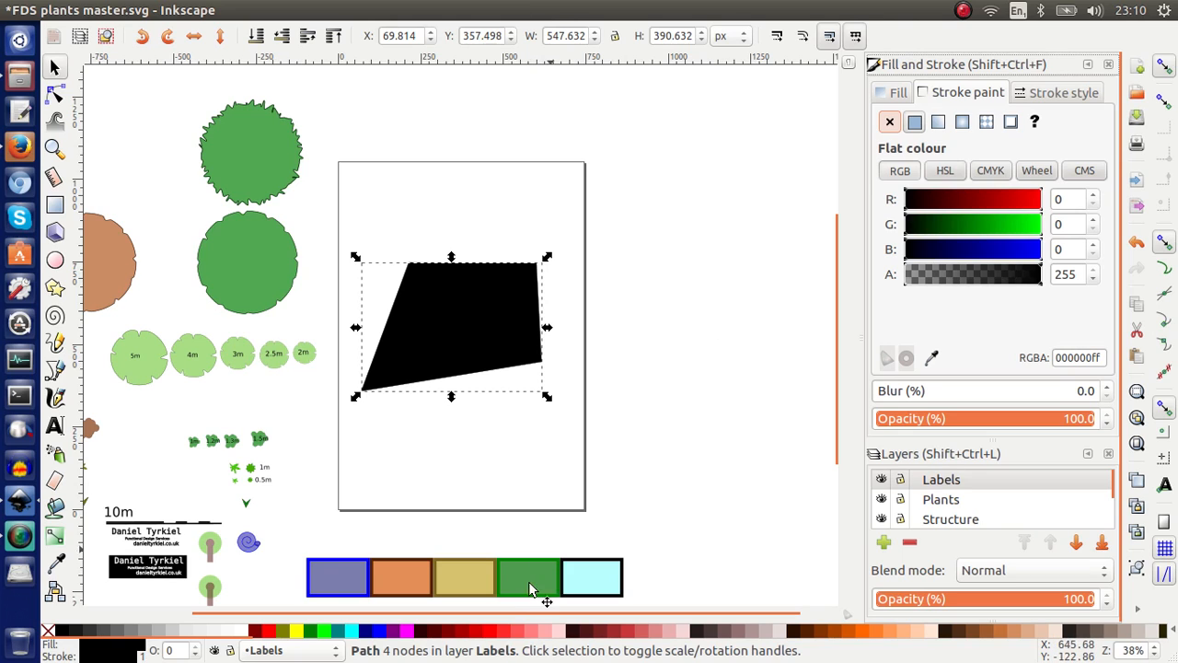
mouse_move(530, 557)
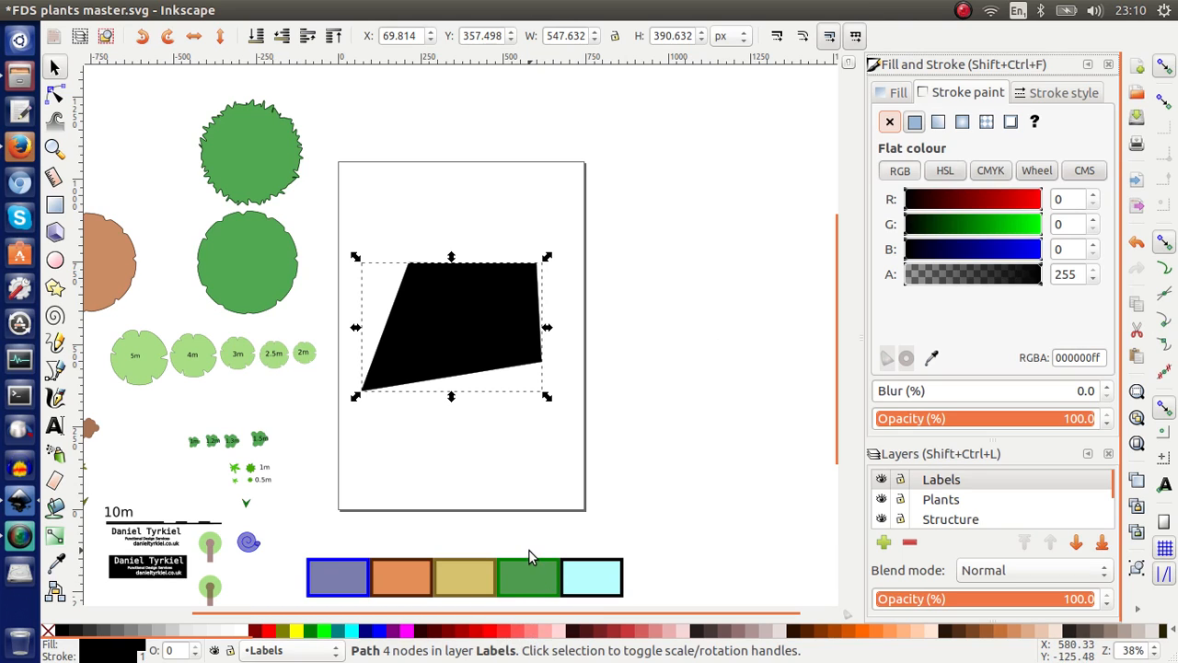
mouse_move(614, 491)
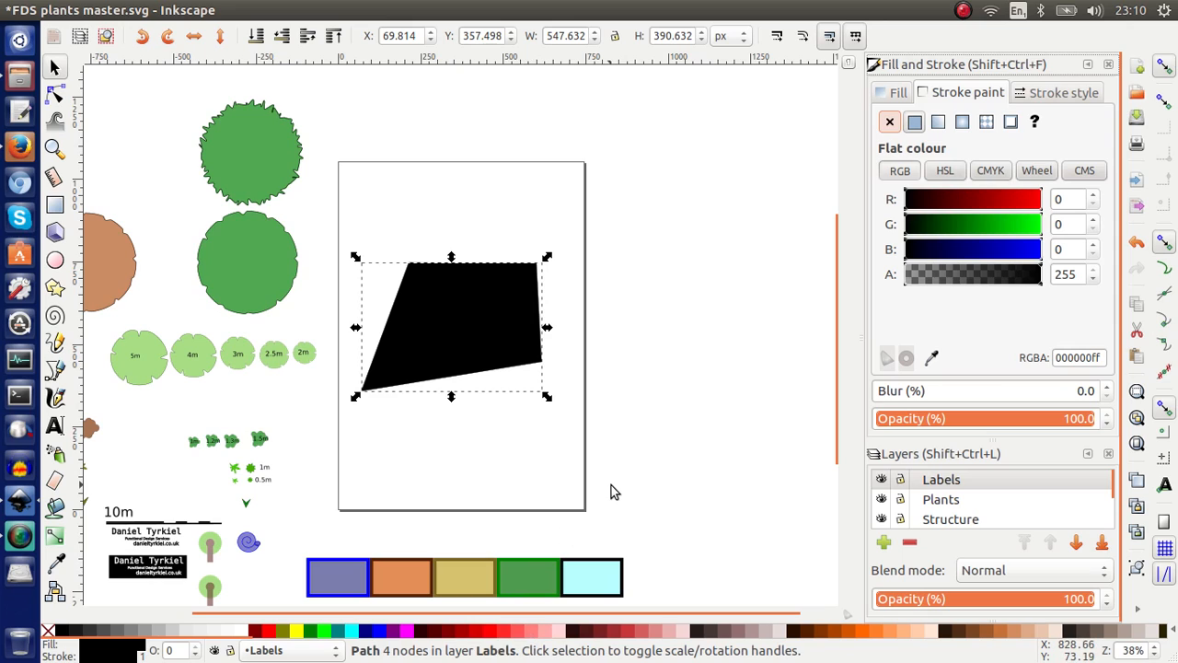
mouse_move(991, 110)
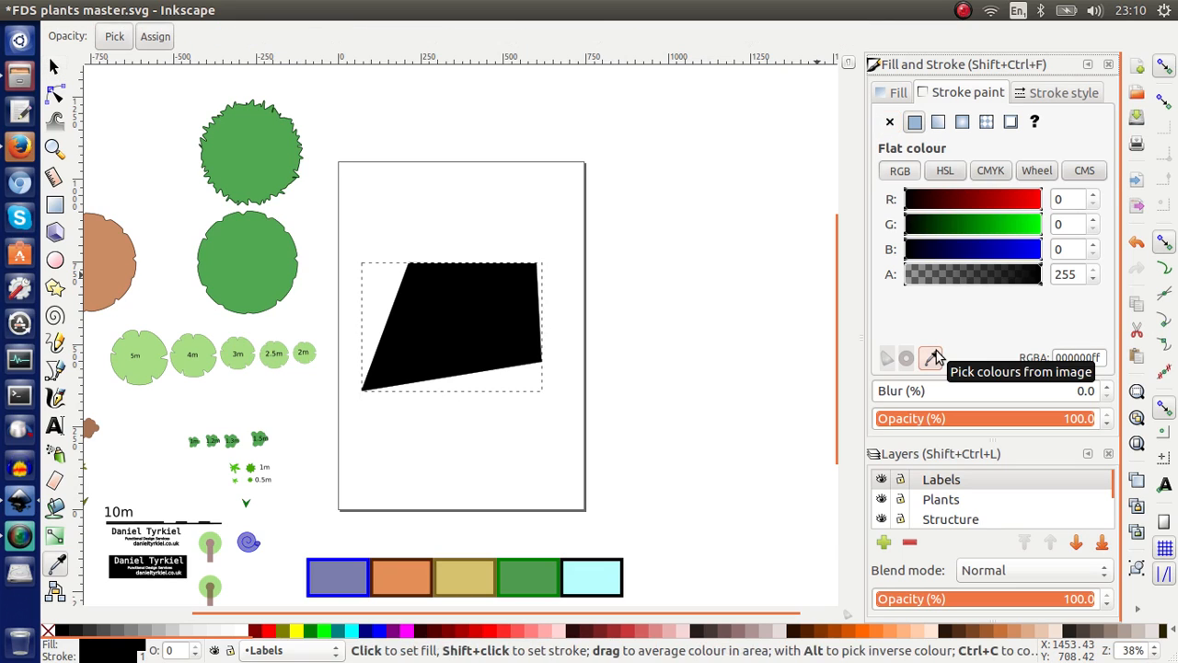
mouse_move(553, 563)
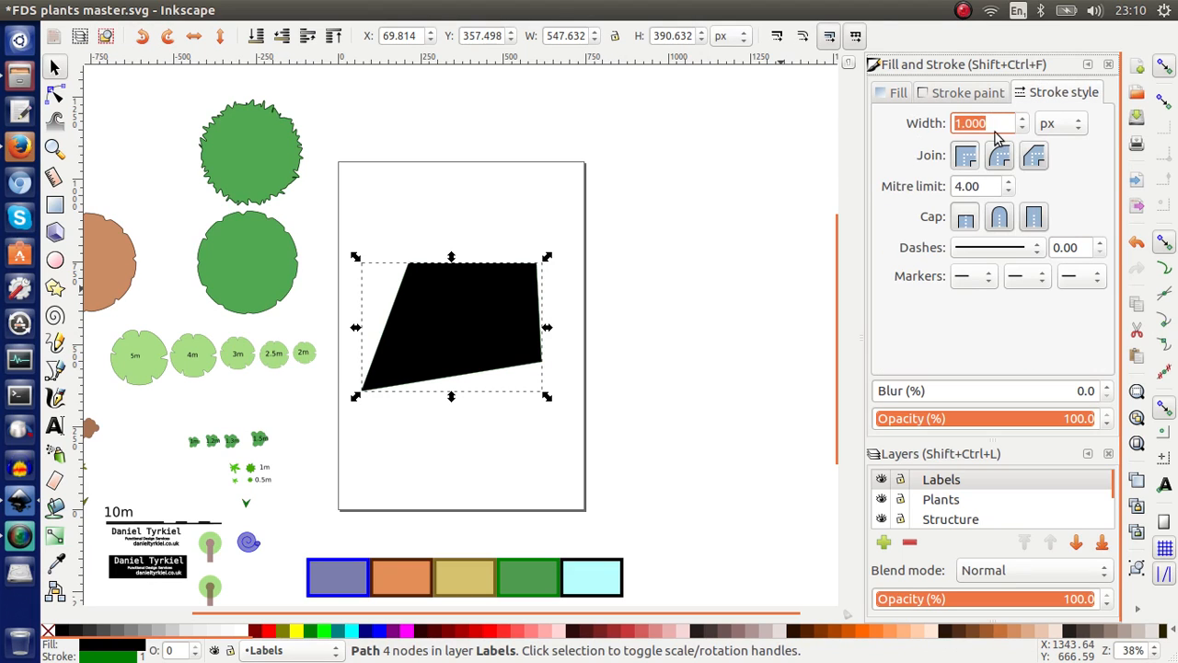
- Set the polygon's stroke width to 3.000 px
text(3.000)
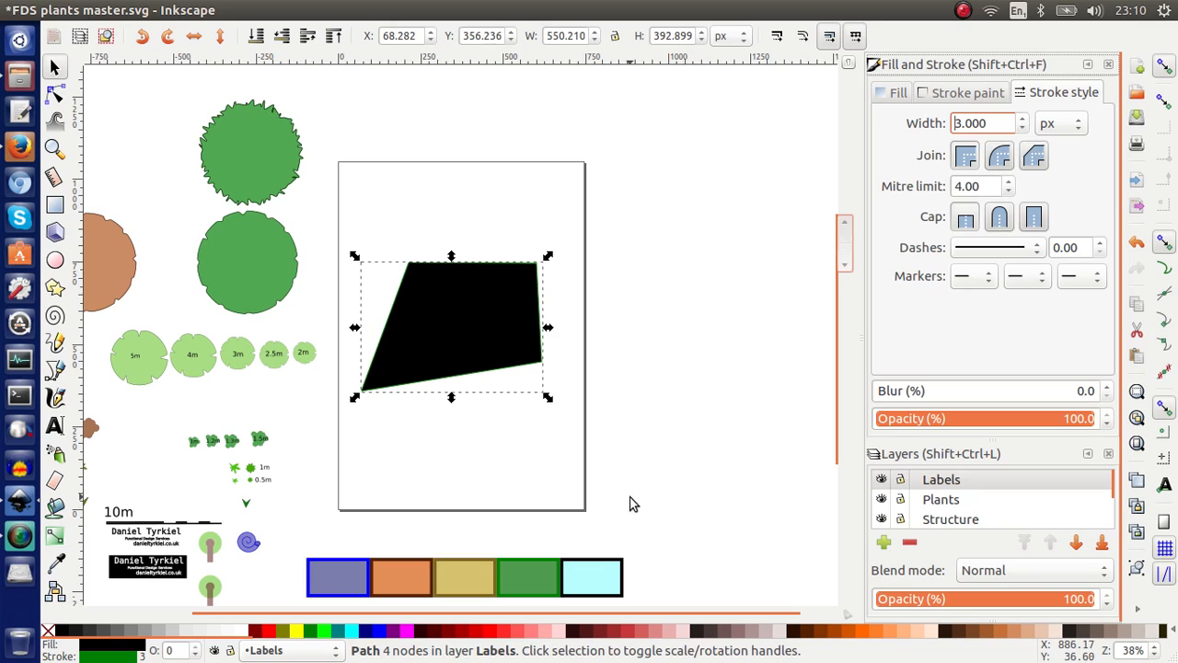
- Set the polygon's fill to the green swatch colour using the Dropper
click(897, 92)
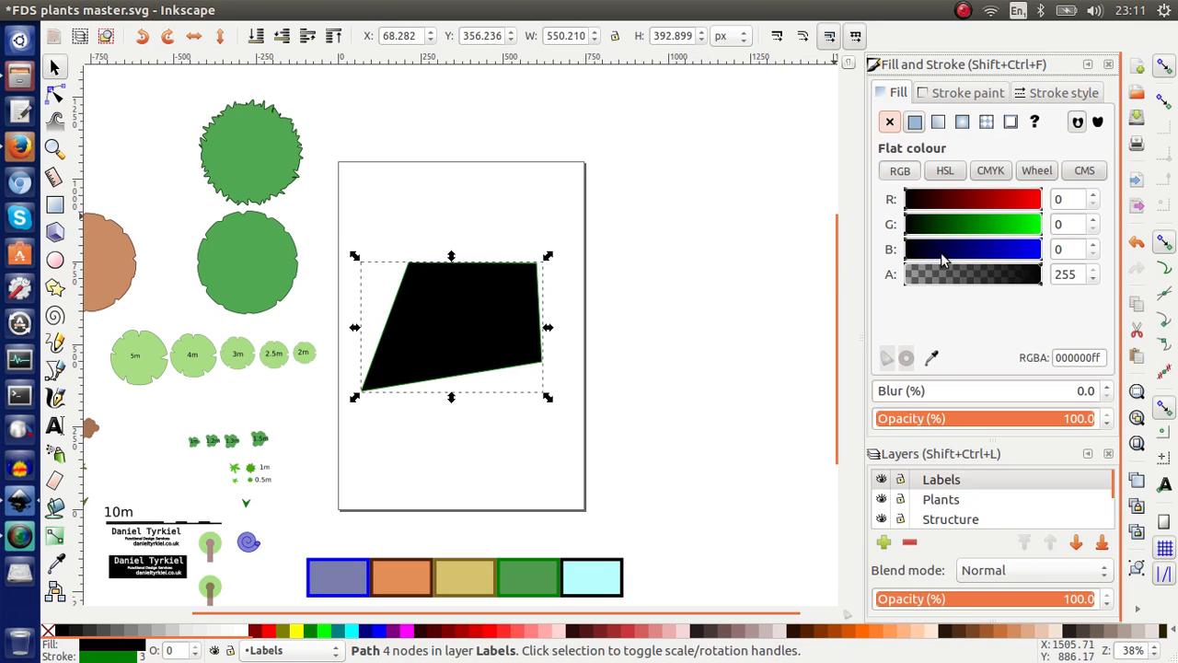
click(526, 577)
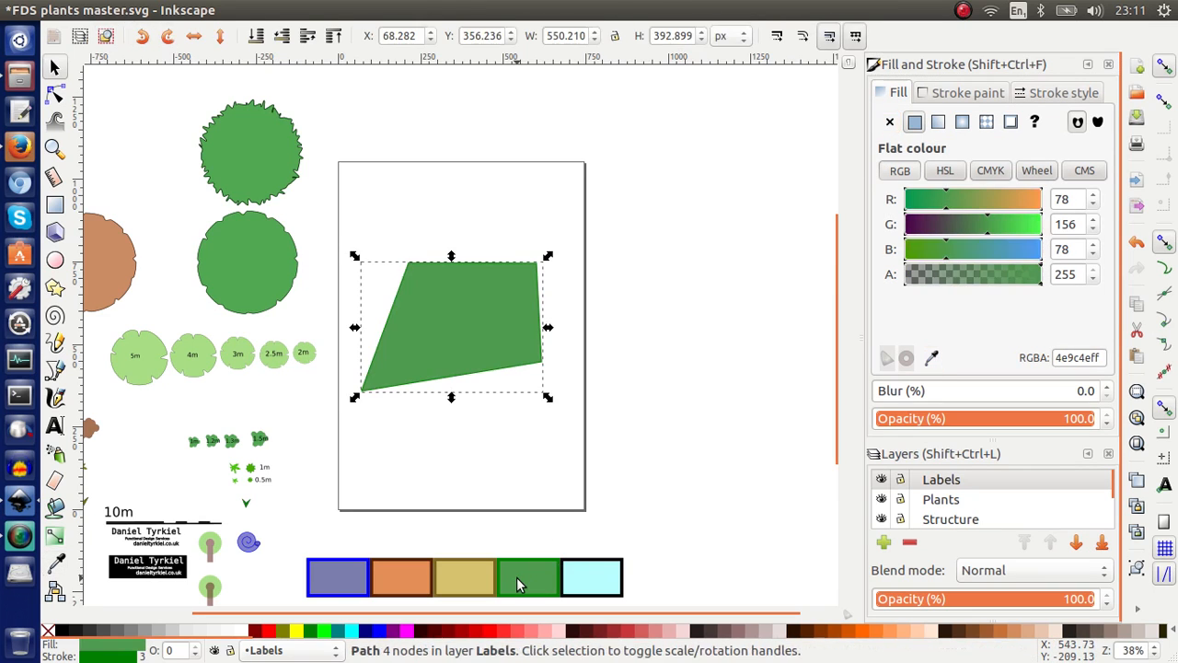
mouse_move(653, 354)
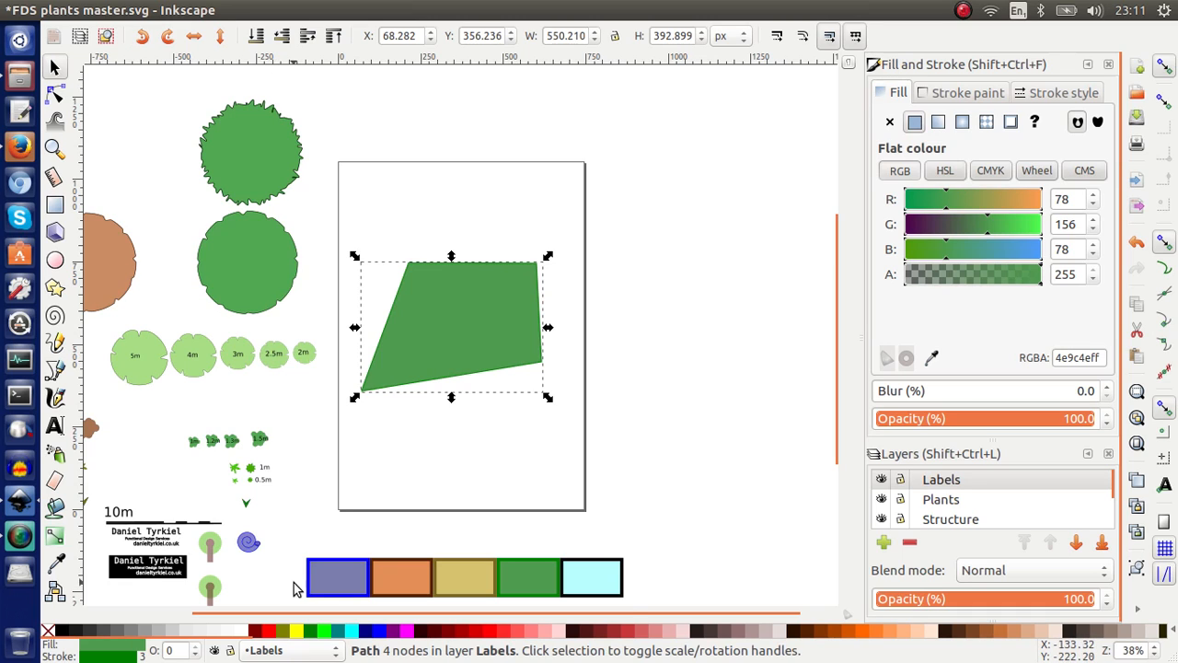
mouse_move(328, 156)
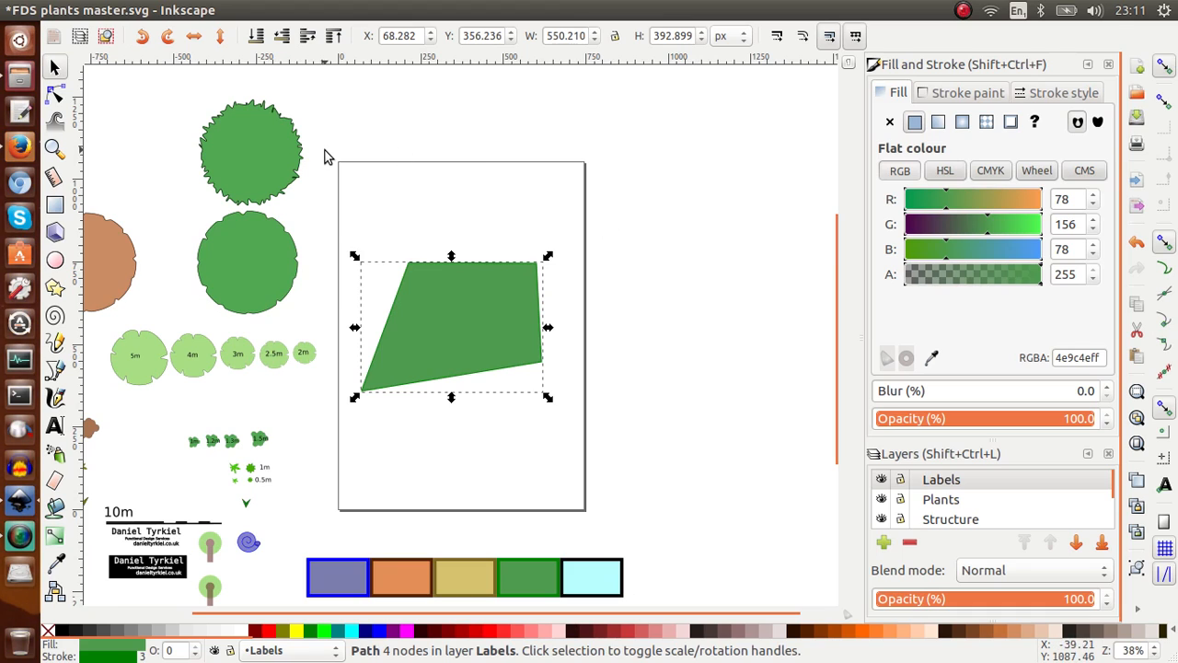
mouse_move(537, 503)
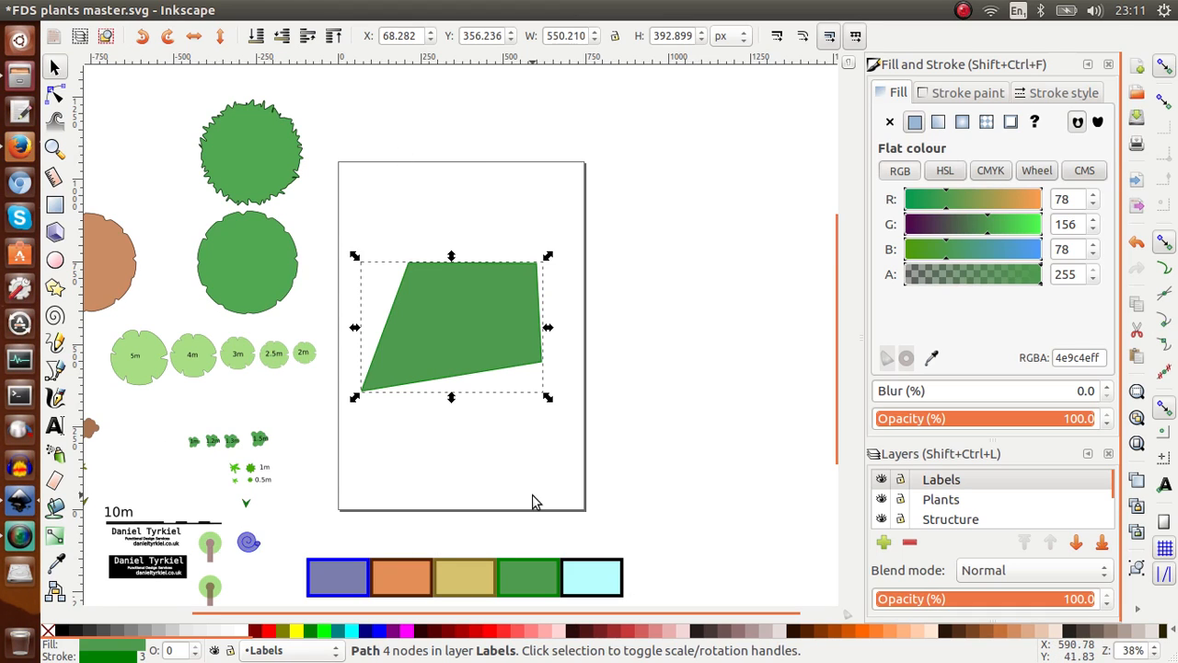
mouse_move(225, 136)
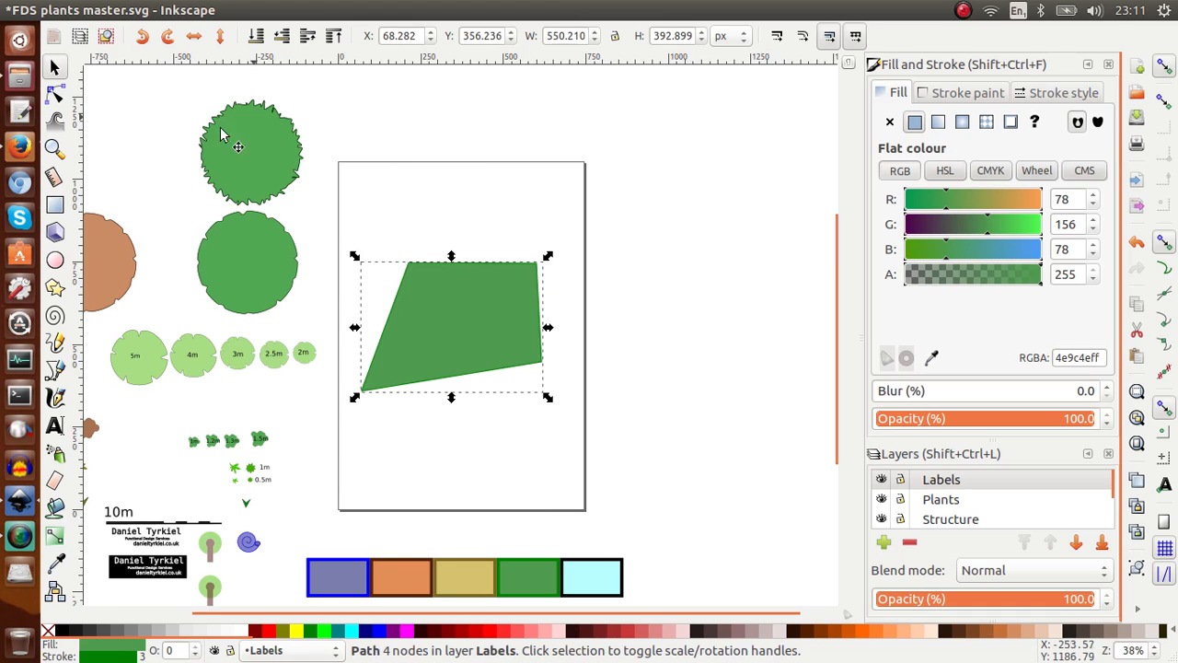
mouse_move(663, 364)
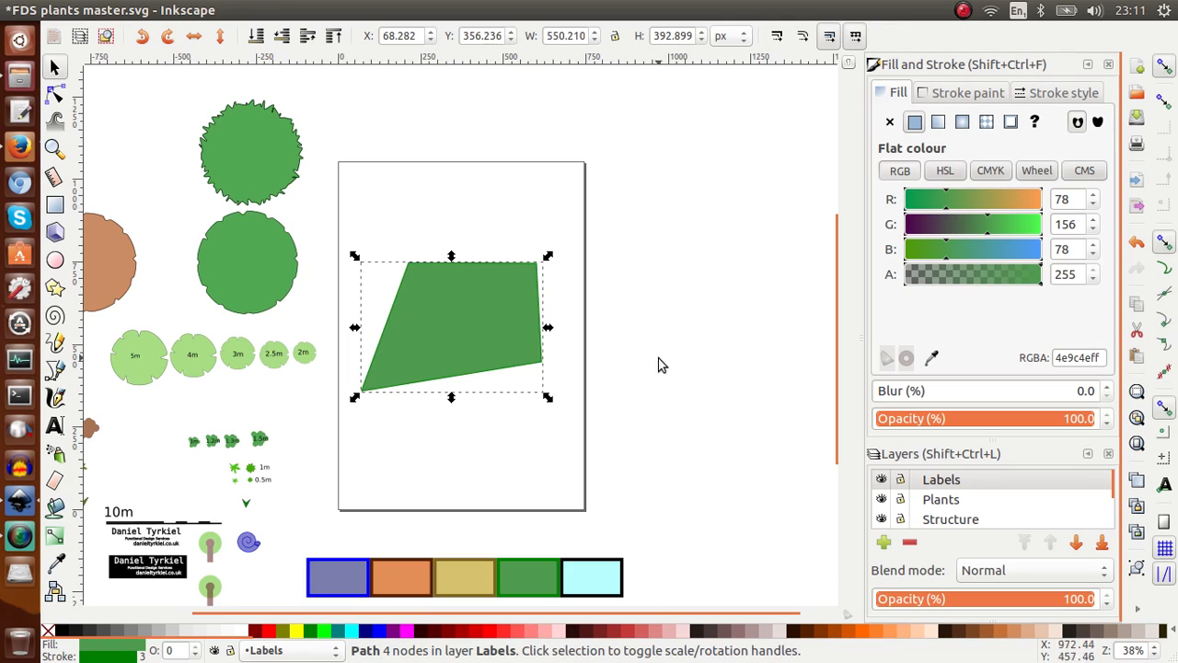
mouse_move(235, 413)
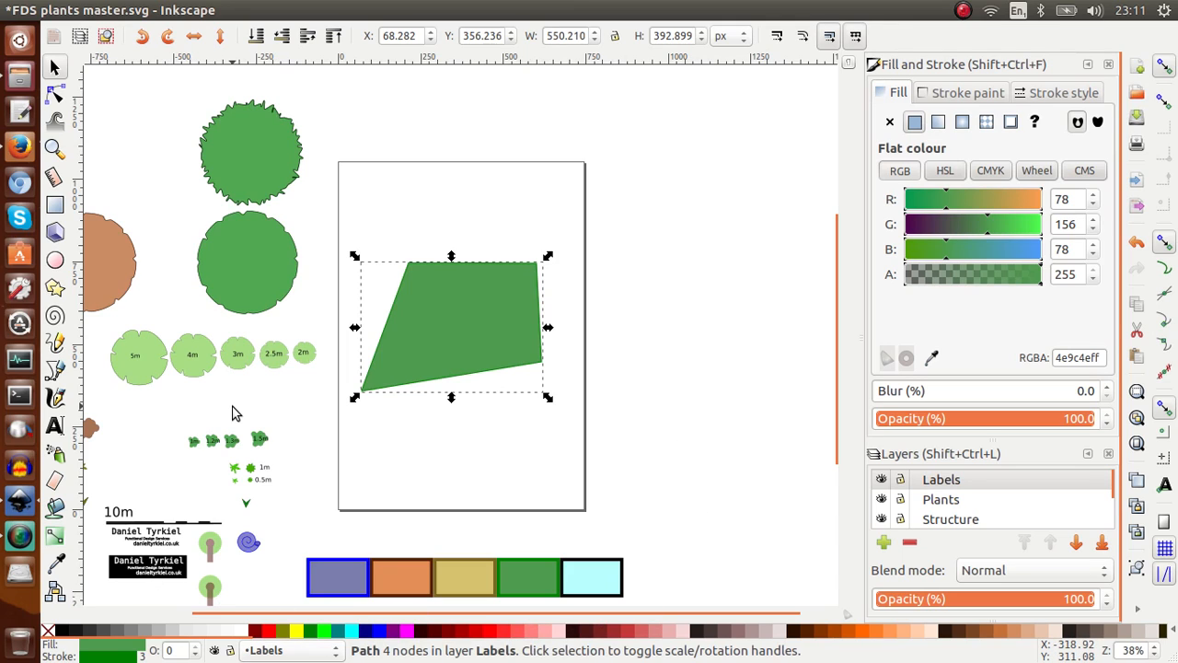
mouse_move(479, 408)
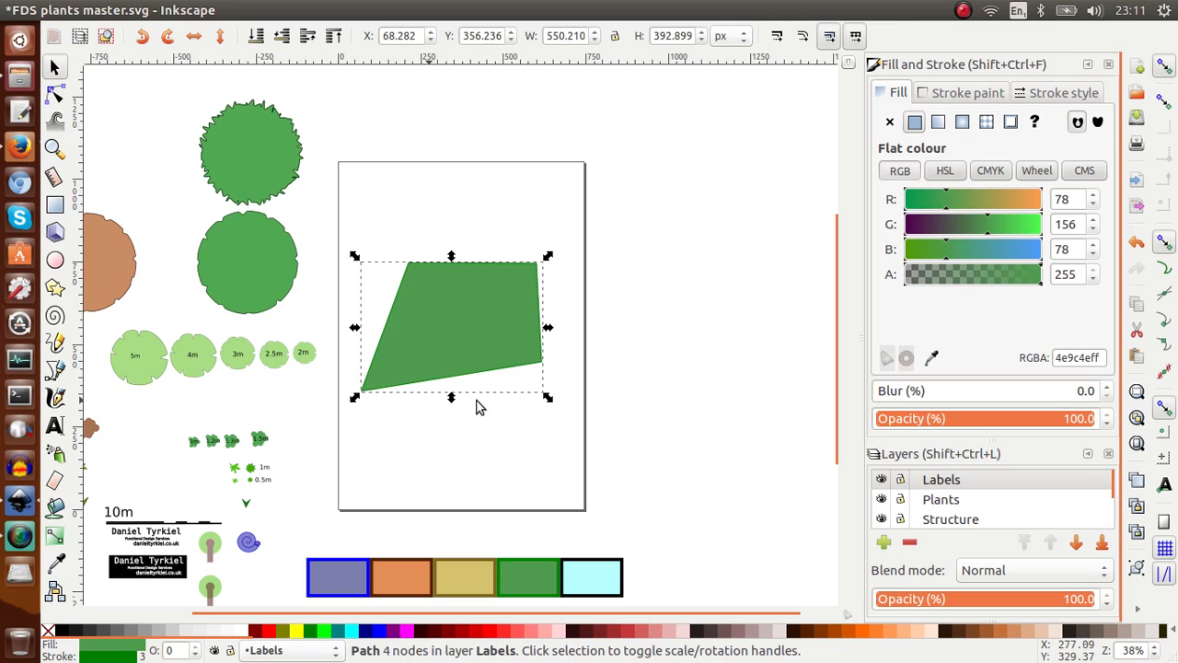
mouse_move(696, 405)
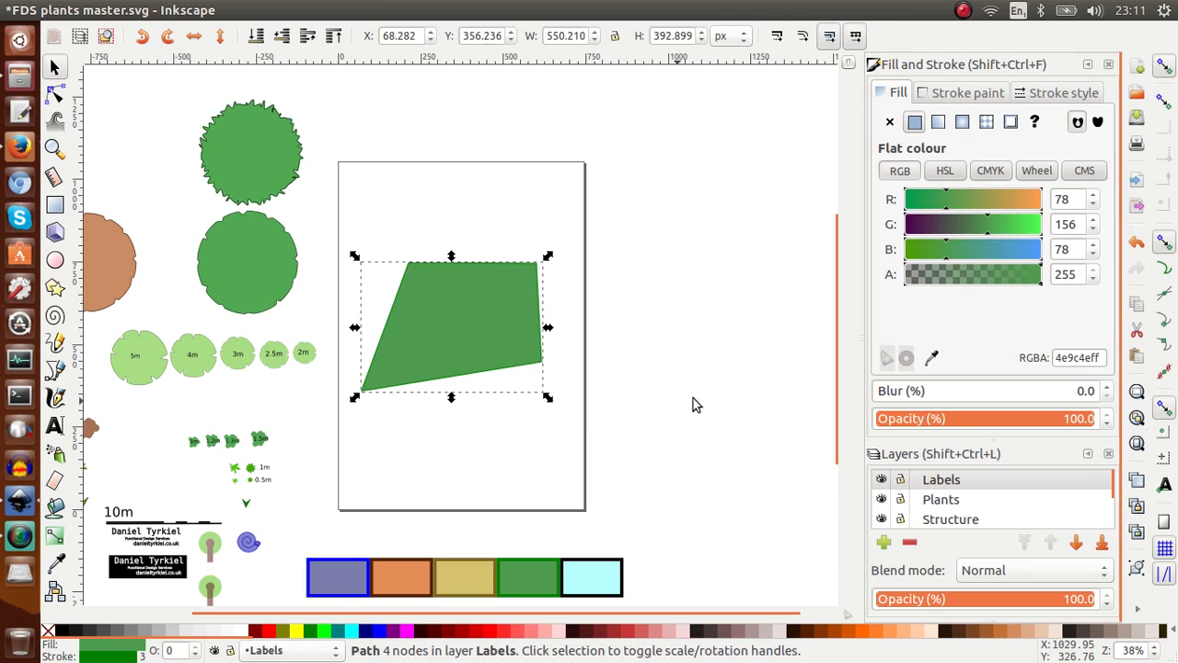
mouse_move(663, 483)
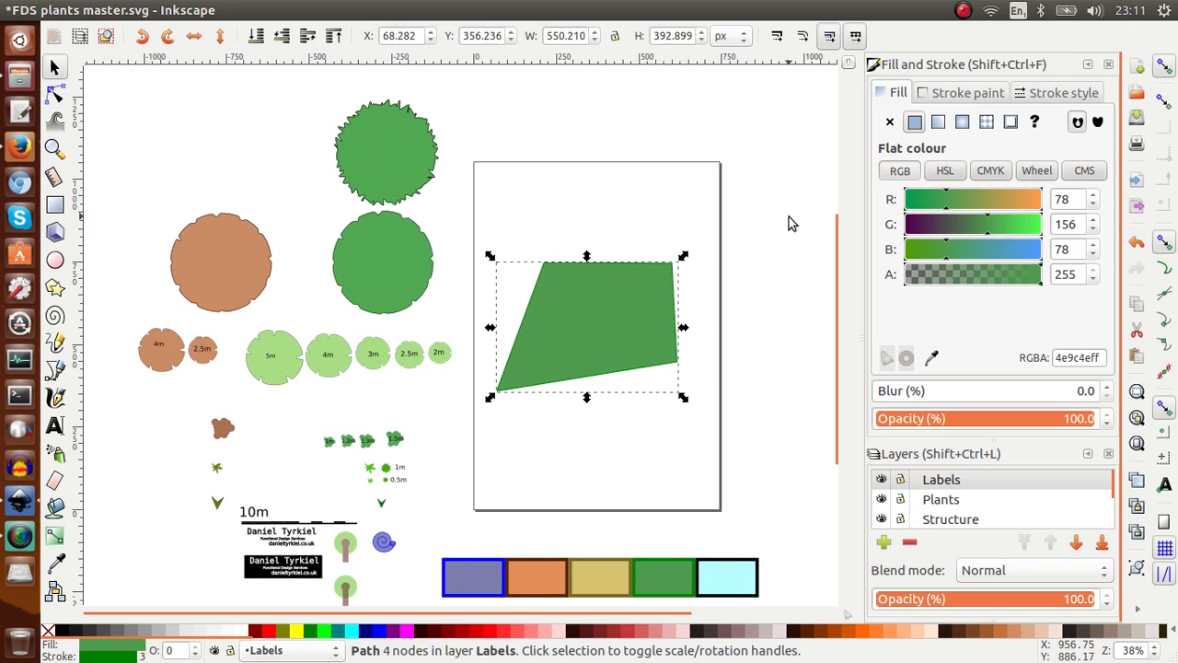
mouse_move(348, 104)
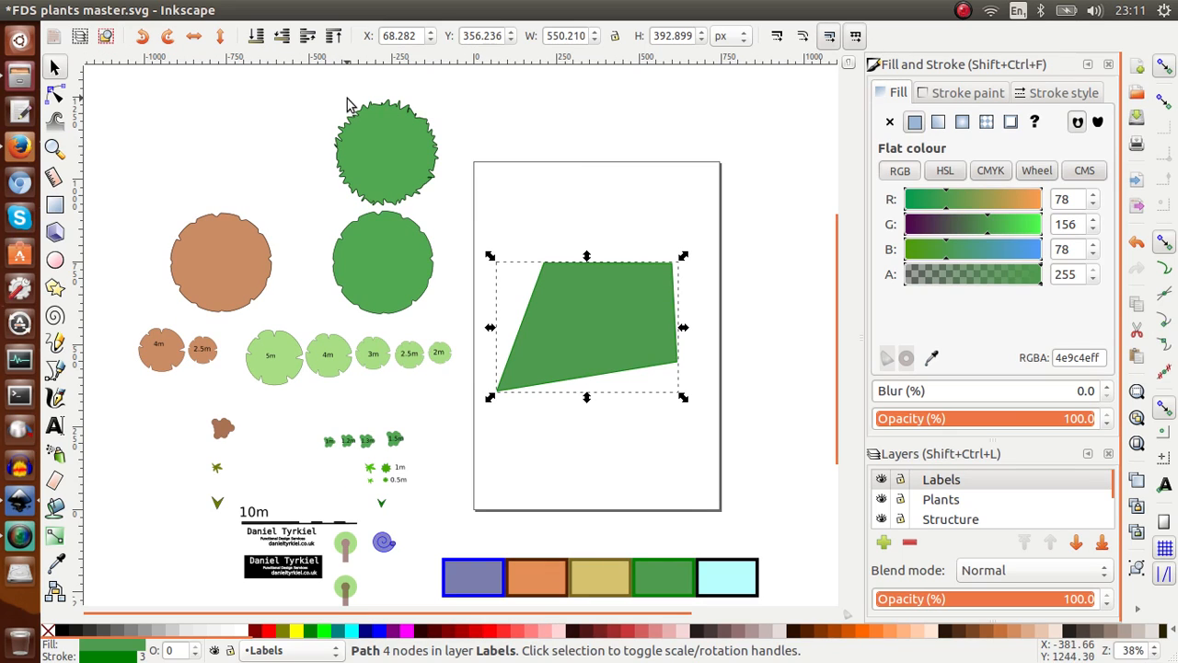
mouse_move(600, 158)
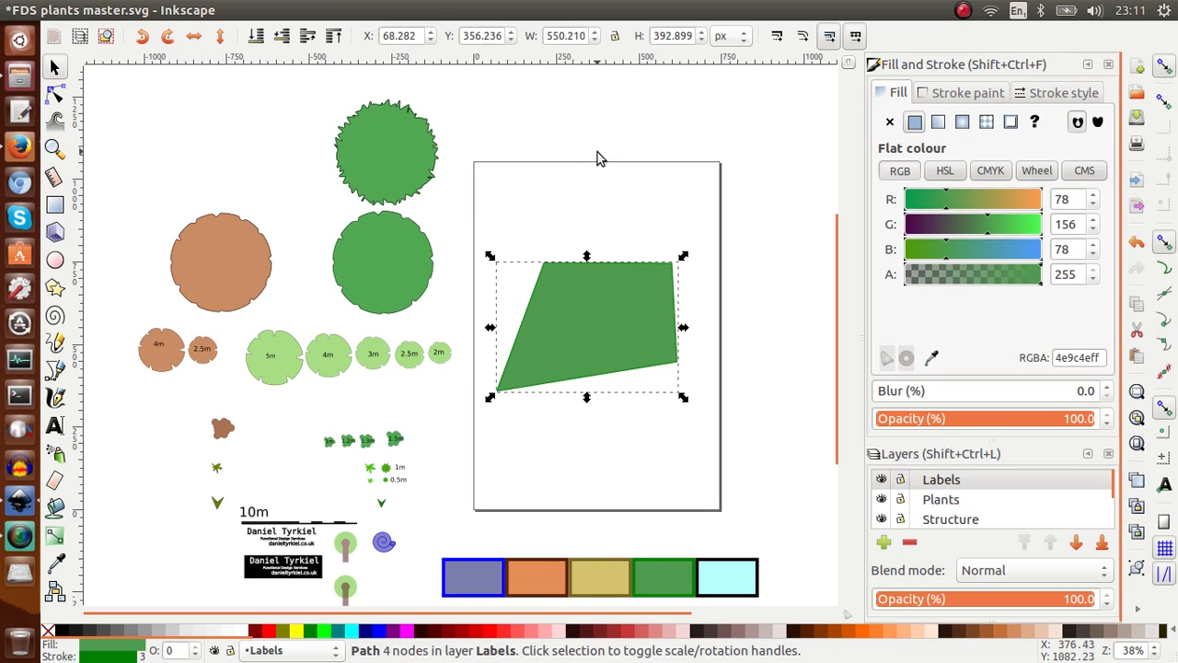
mouse_move(225, 293)
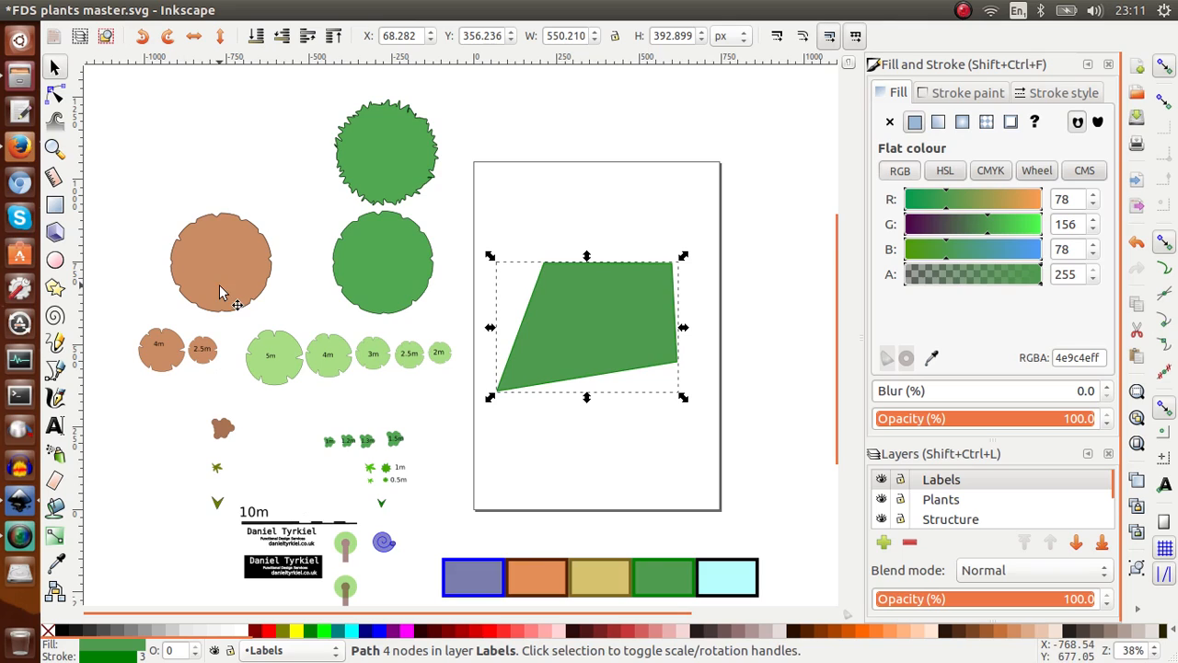
mouse_move(124, 165)
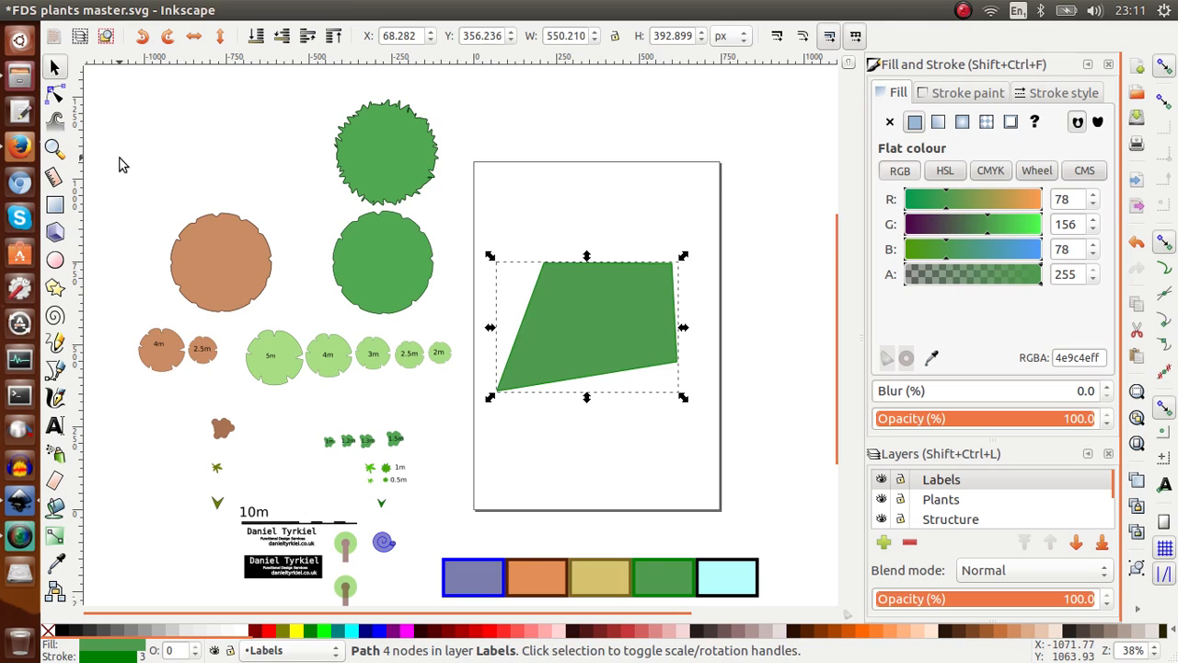
mouse_move(322, 155)
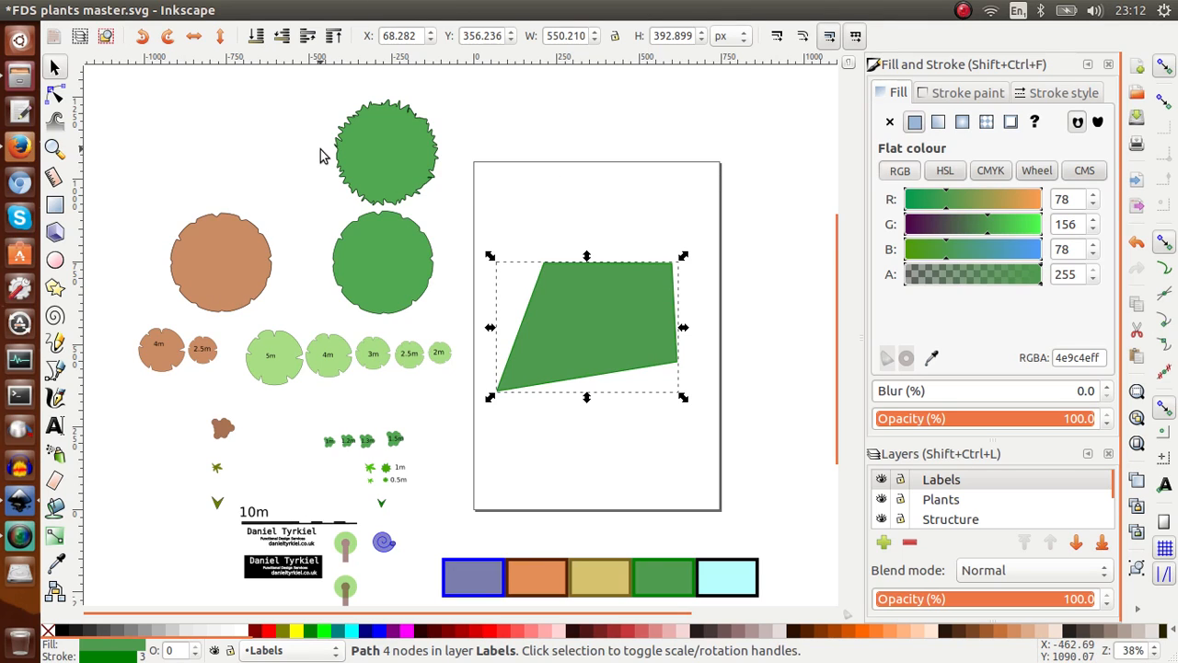
mouse_move(953, 63)
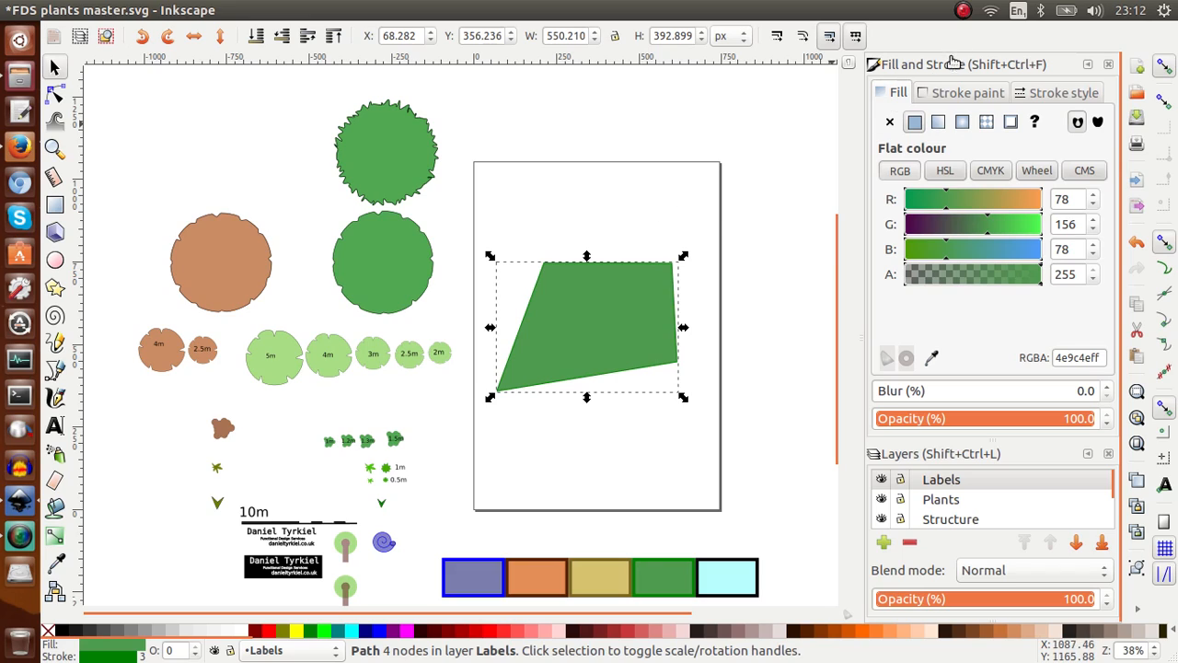